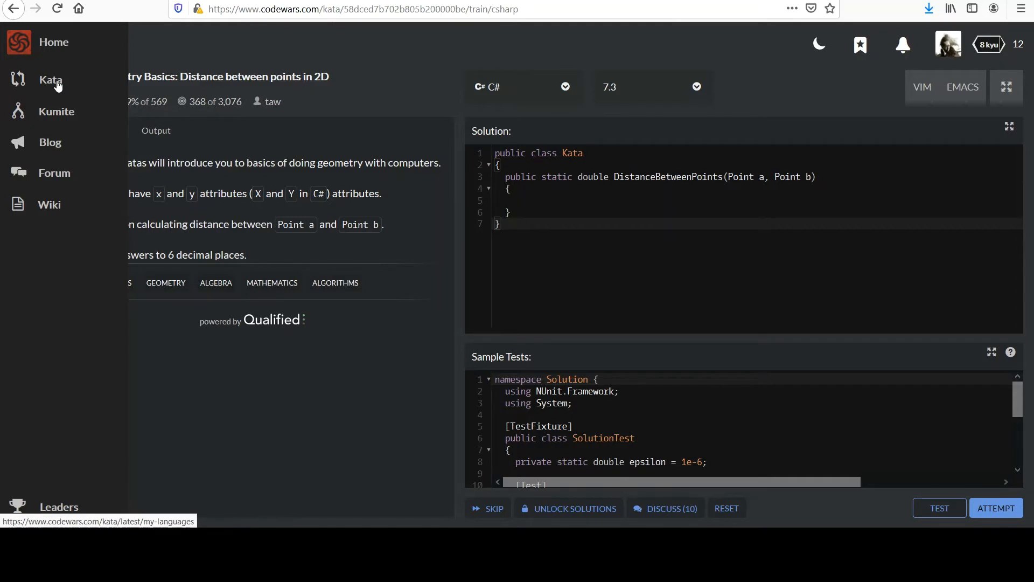
{"action": "mouse_move", "coordinate": [103, 88]}
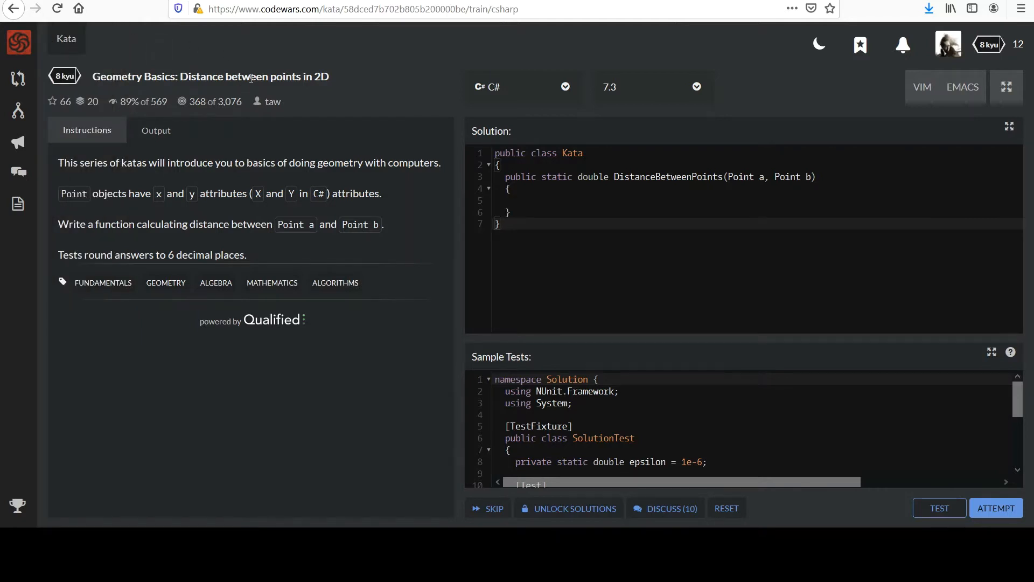
{"action": "mouse_move", "coordinate": [333, 72]}
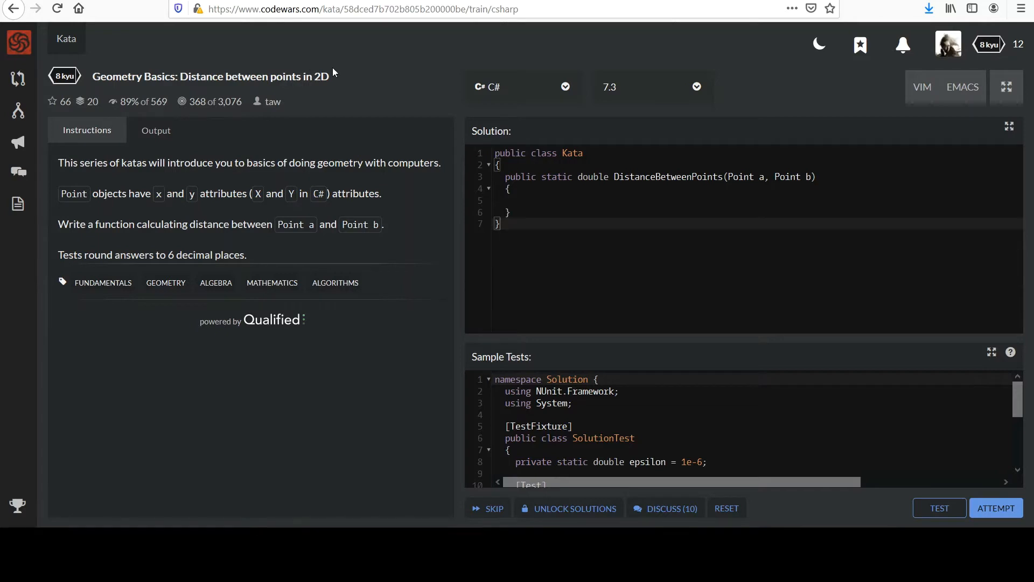
{"action": "mouse_move", "coordinate": [341, 66]}
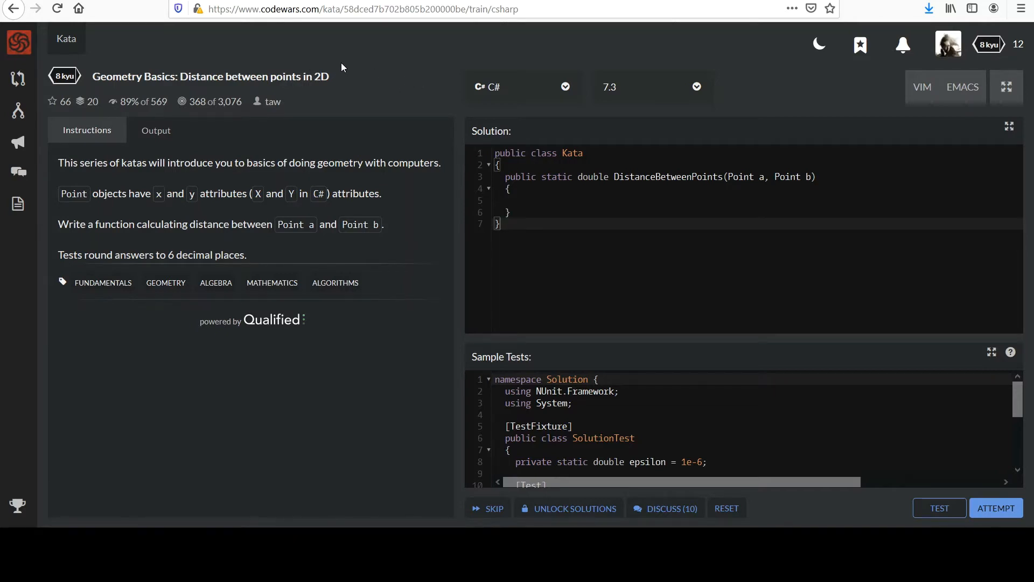
{"action": "mouse_move", "coordinate": [339, 71]}
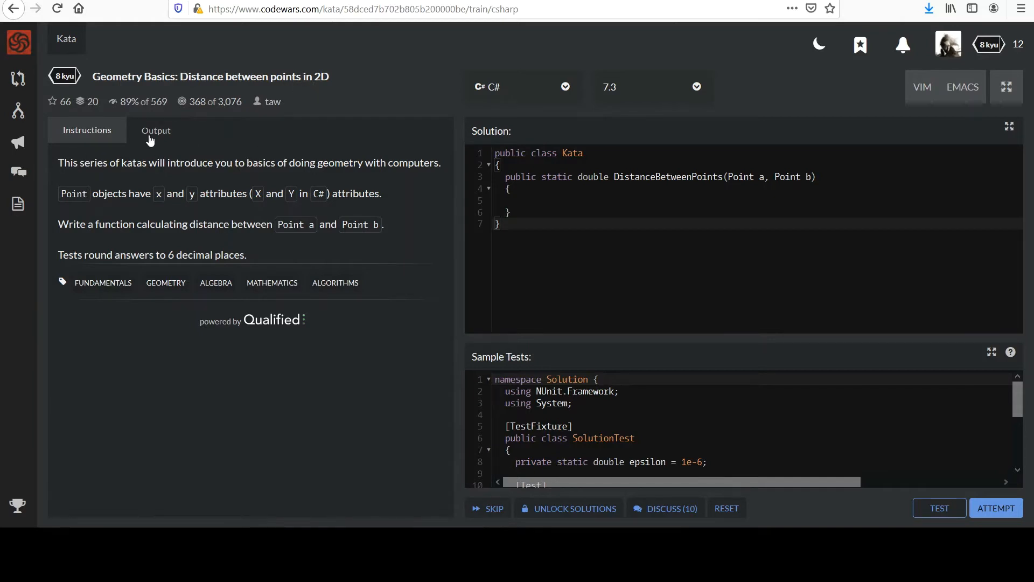
{"action": "mouse_move", "coordinate": [357, 88]}
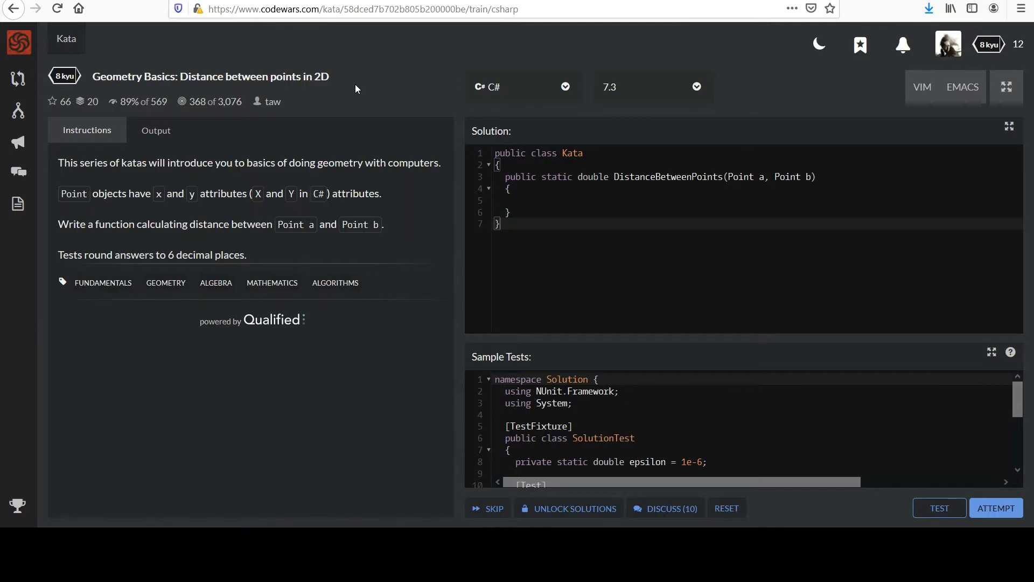
{"action": "mouse_move", "coordinate": [390, 153]}
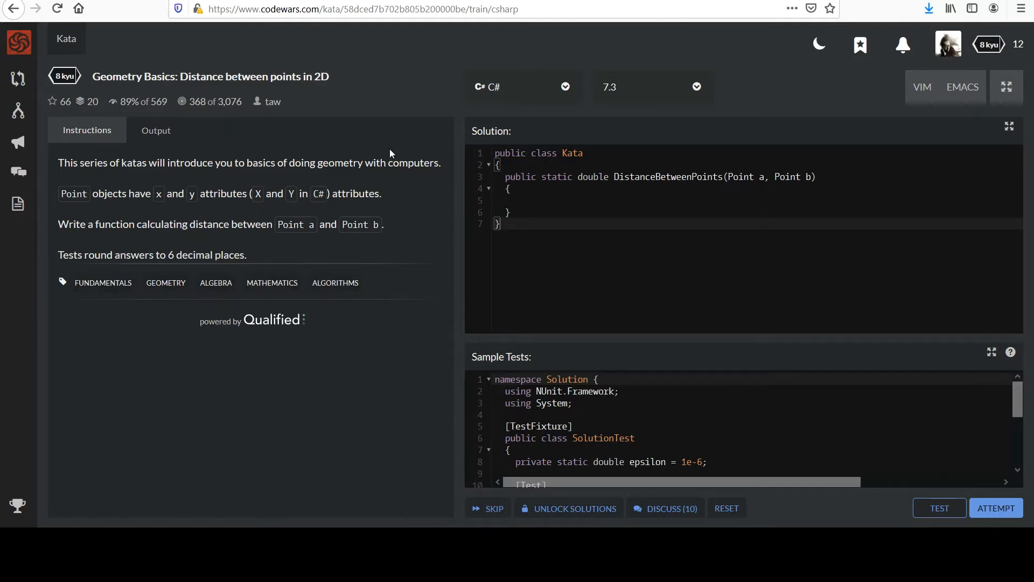
{"action": "mouse_move", "coordinate": [186, 210]}
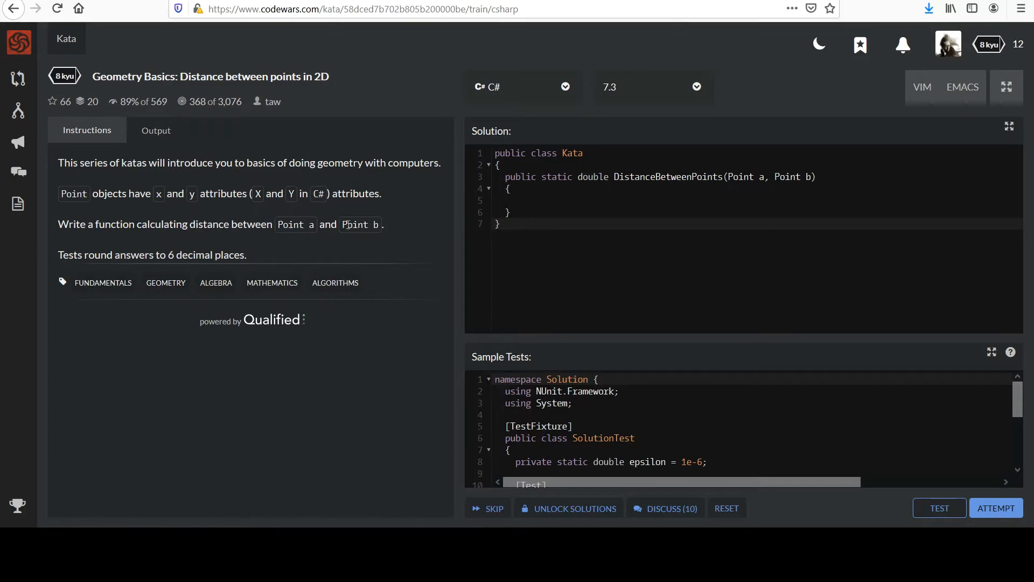
{"action": "mouse_move", "coordinate": [105, 256]}
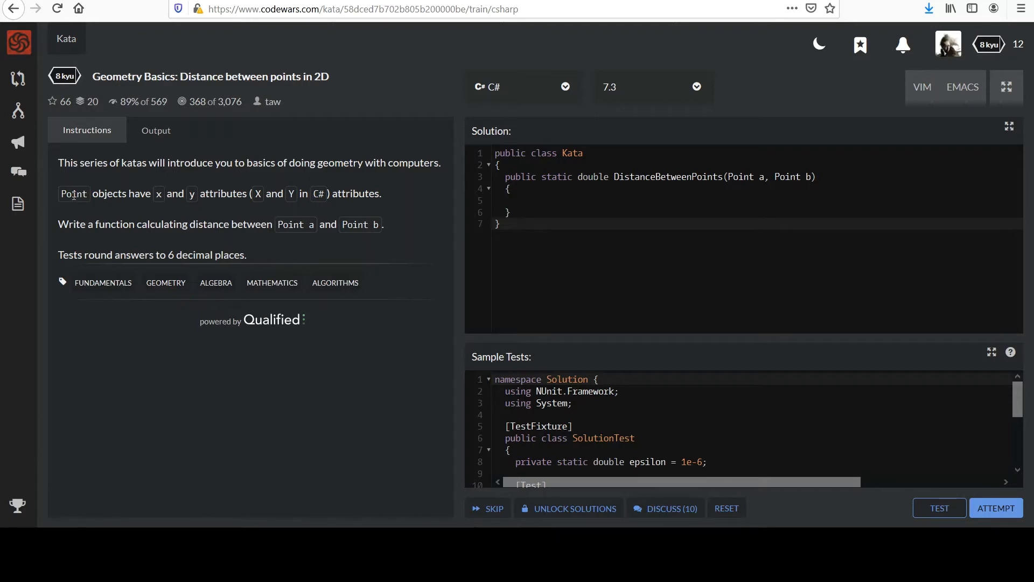
{"action": "mouse_move", "coordinate": [475, 174]}
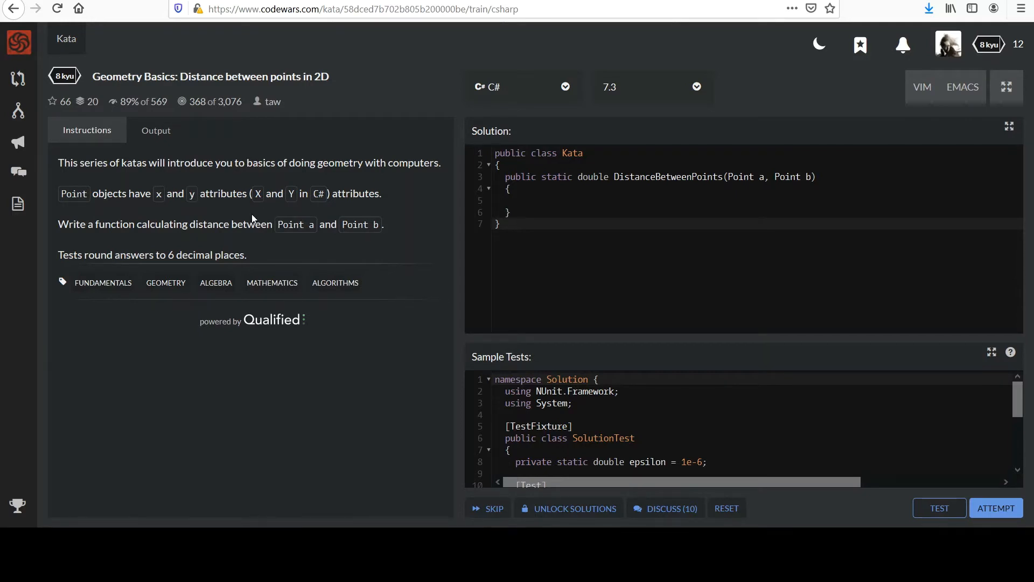
{"action": "mouse_move", "coordinate": [169, 255]}
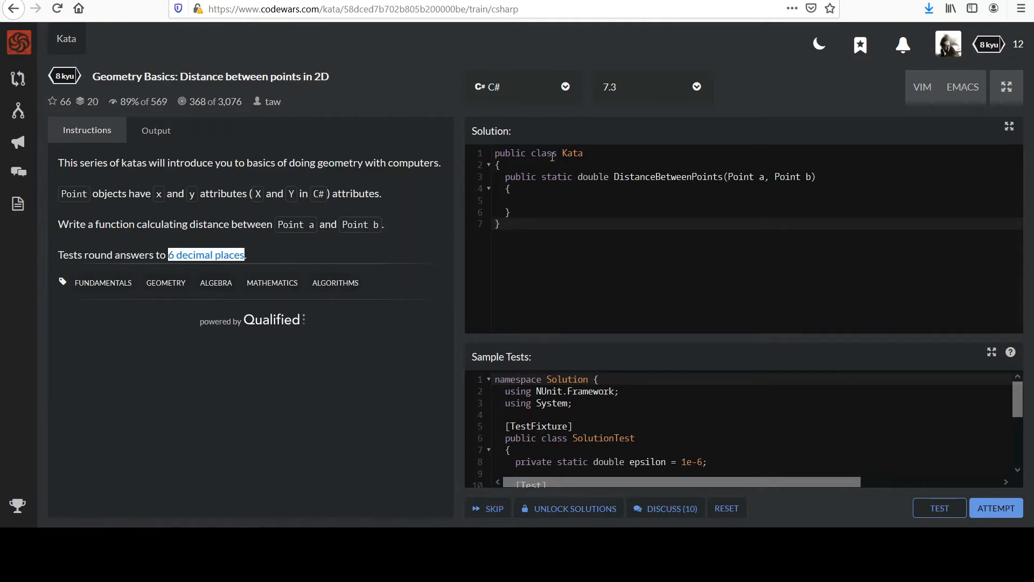
{"action": "mouse_move", "coordinate": [668, 123]}
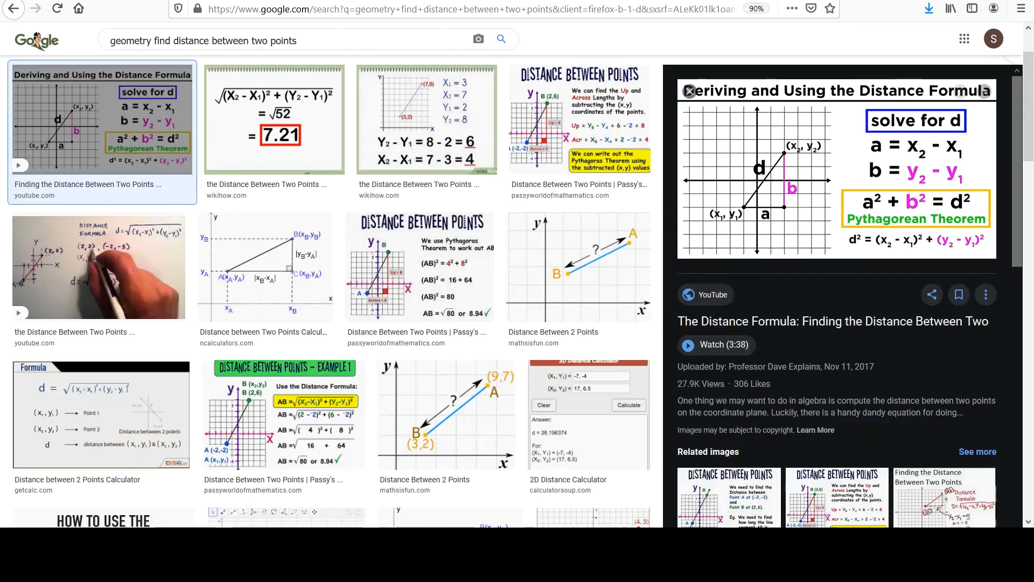
- Close the enlarged image preview, then bring back the 'Deriving and Using the Distance Formula' image
{"action": "left_click", "coordinate": [690, 90]}
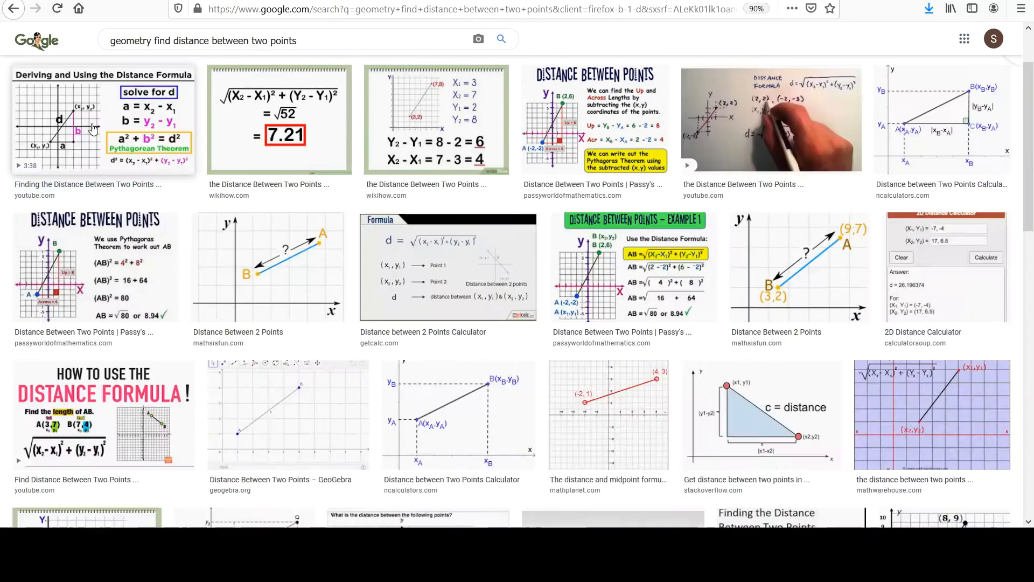
{"action": "left_click", "coordinate": [104, 118]}
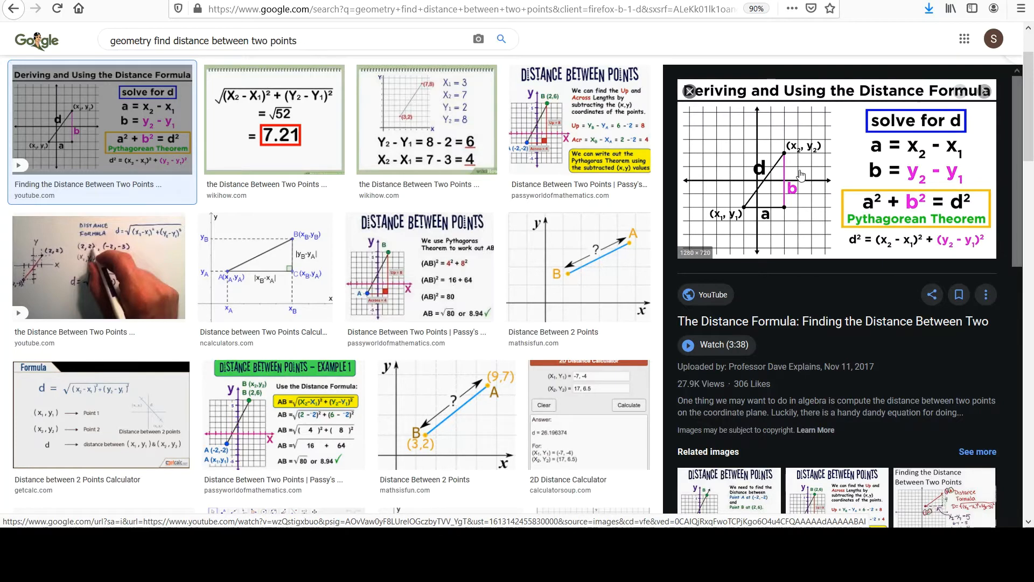
{"action": "mouse_move", "coordinate": [850, 174]}
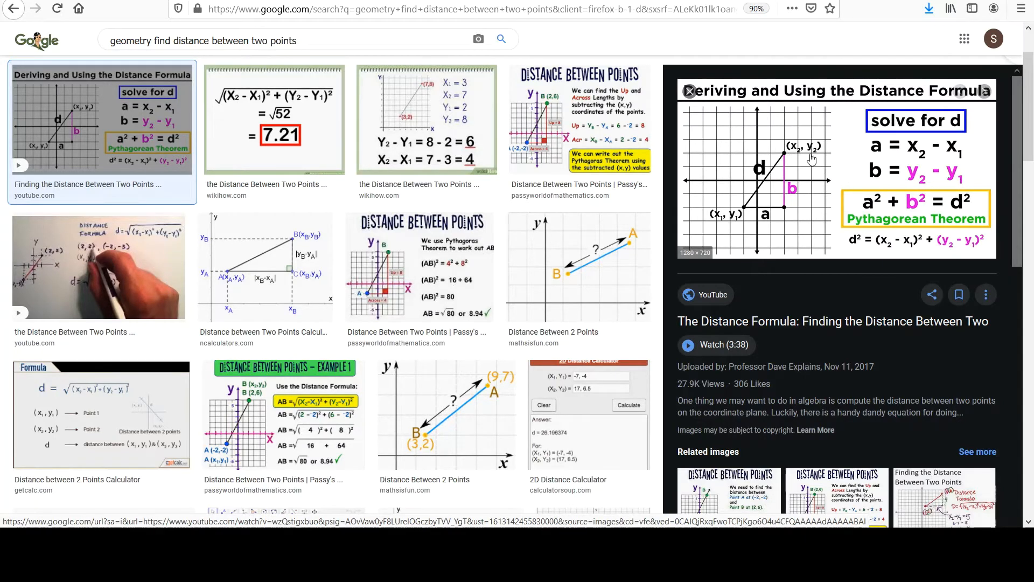
{"action": "mouse_move", "coordinate": [775, 203]}
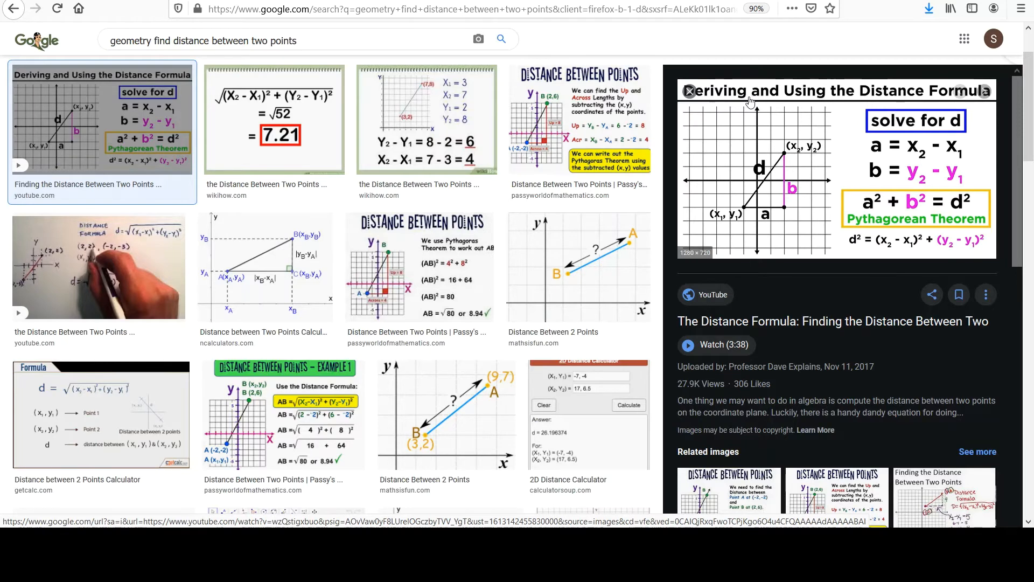
{"action": "mouse_move", "coordinate": [763, 234]}
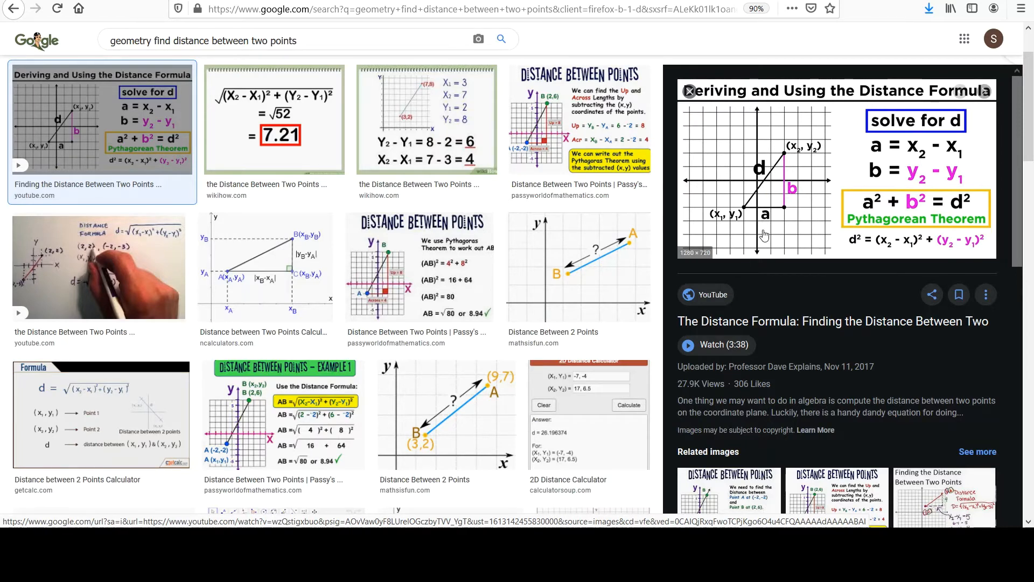
{"action": "mouse_move", "coordinate": [744, 213]}
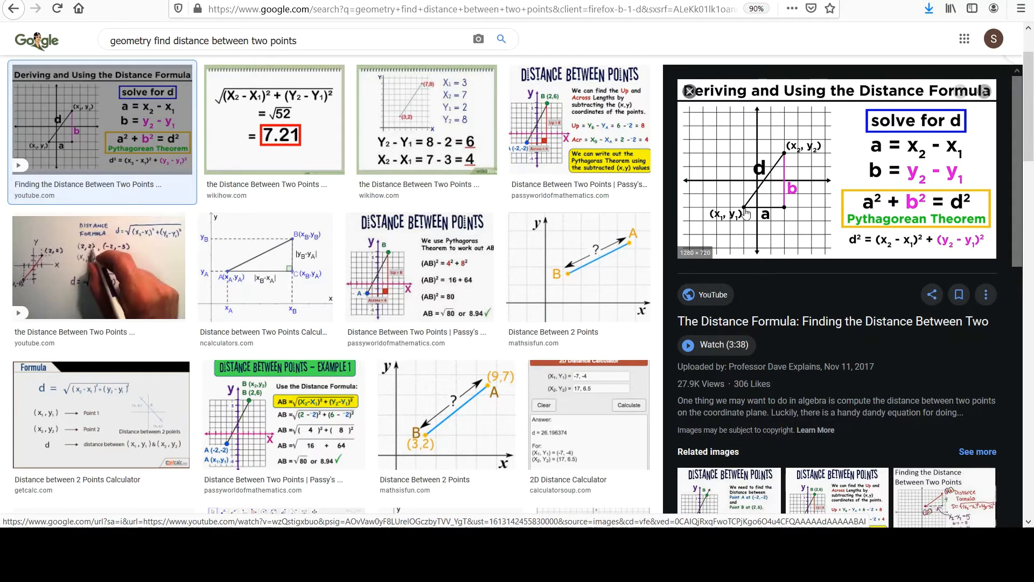
{"action": "mouse_move", "coordinate": [733, 220]}
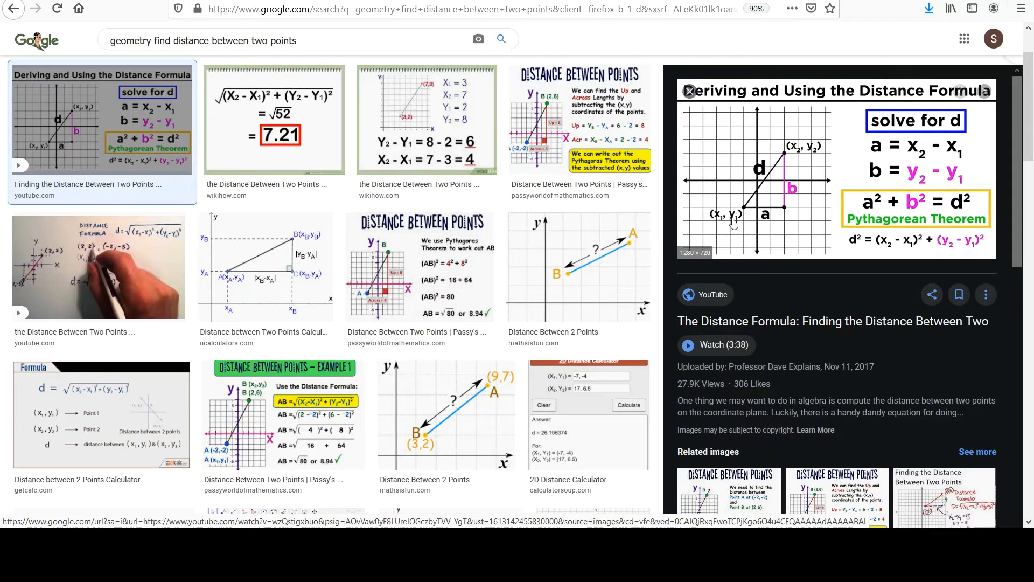
{"action": "mouse_move", "coordinate": [754, 212]}
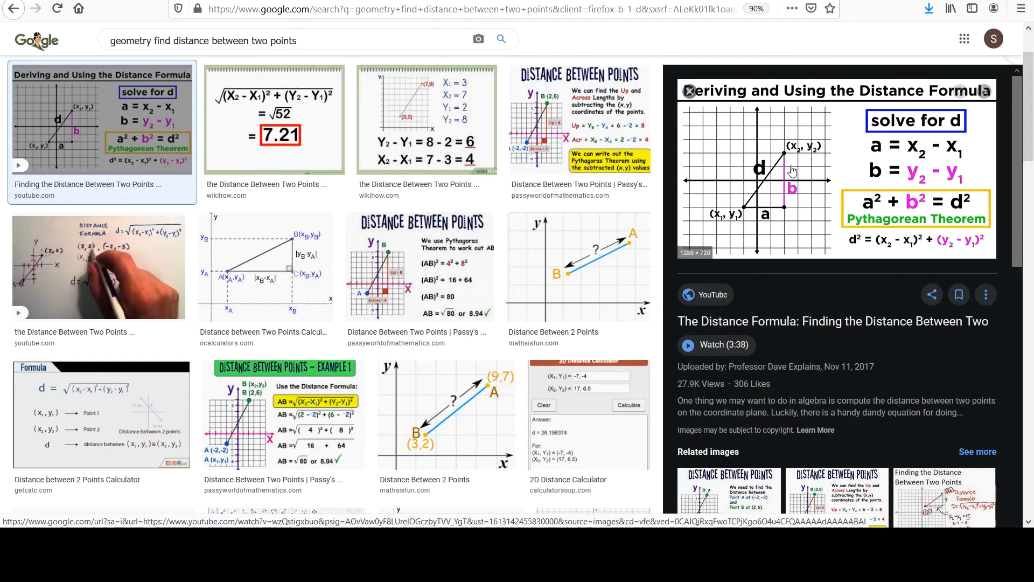
{"action": "mouse_move", "coordinate": [785, 164]}
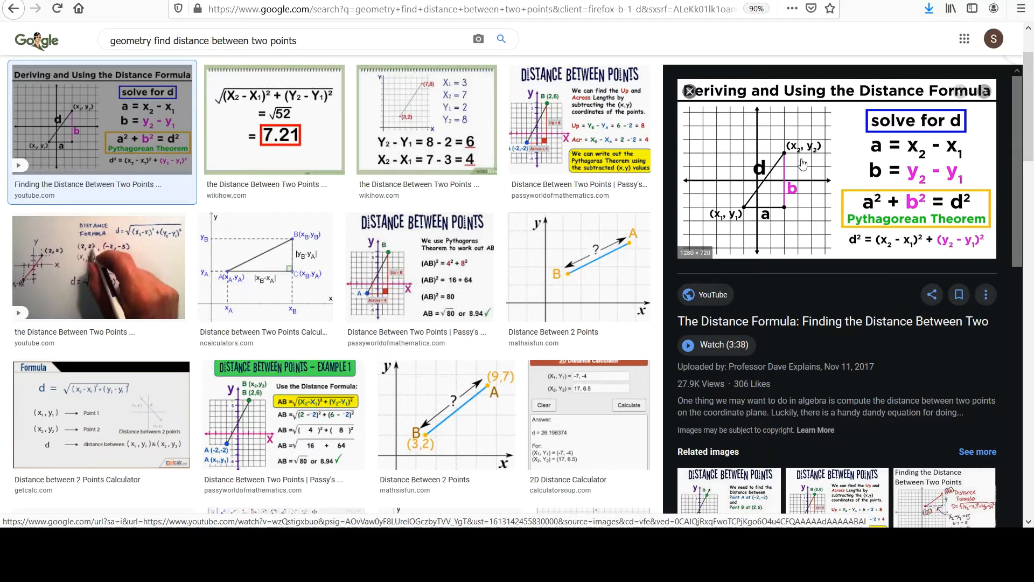
{"action": "mouse_move", "coordinate": [745, 210]}
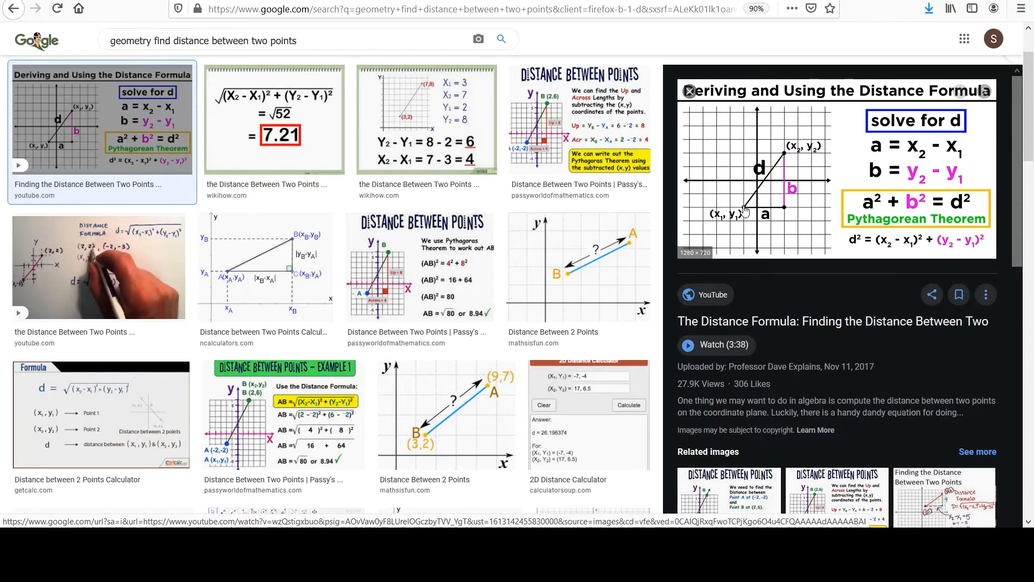
{"action": "mouse_move", "coordinate": [765, 187]}
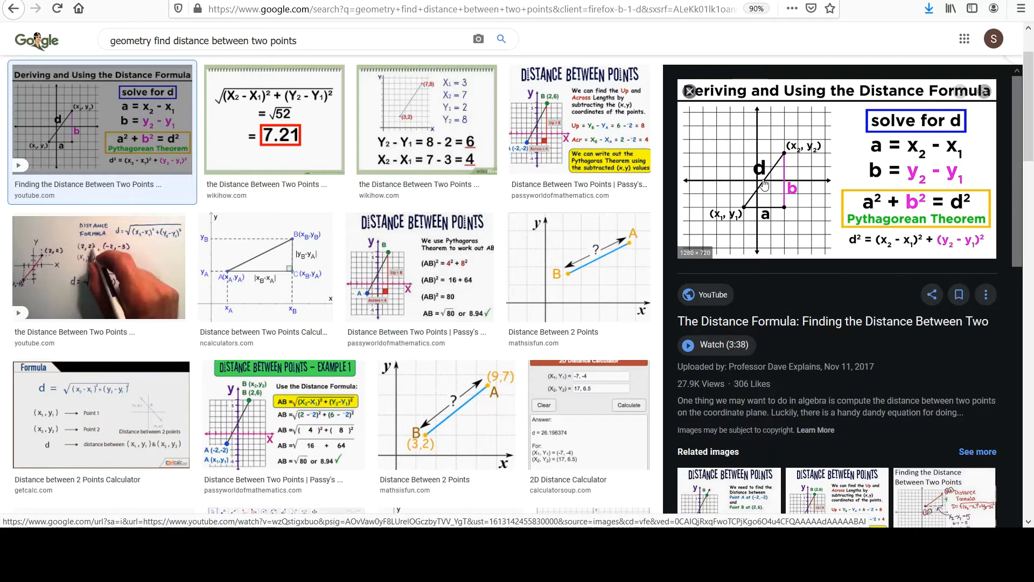
{"action": "mouse_move", "coordinate": [745, 211]}
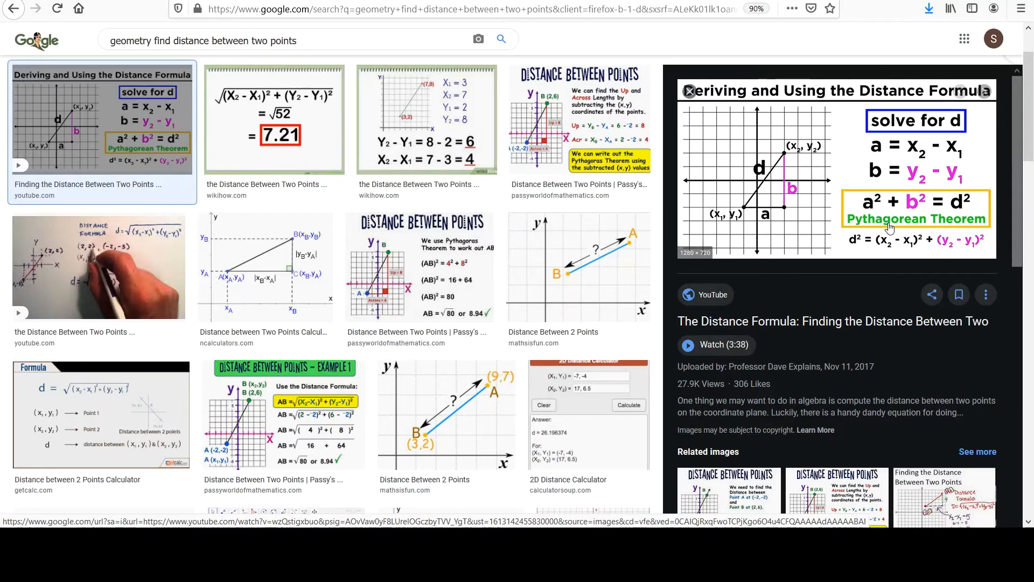
{"action": "mouse_move", "coordinate": [806, 221]}
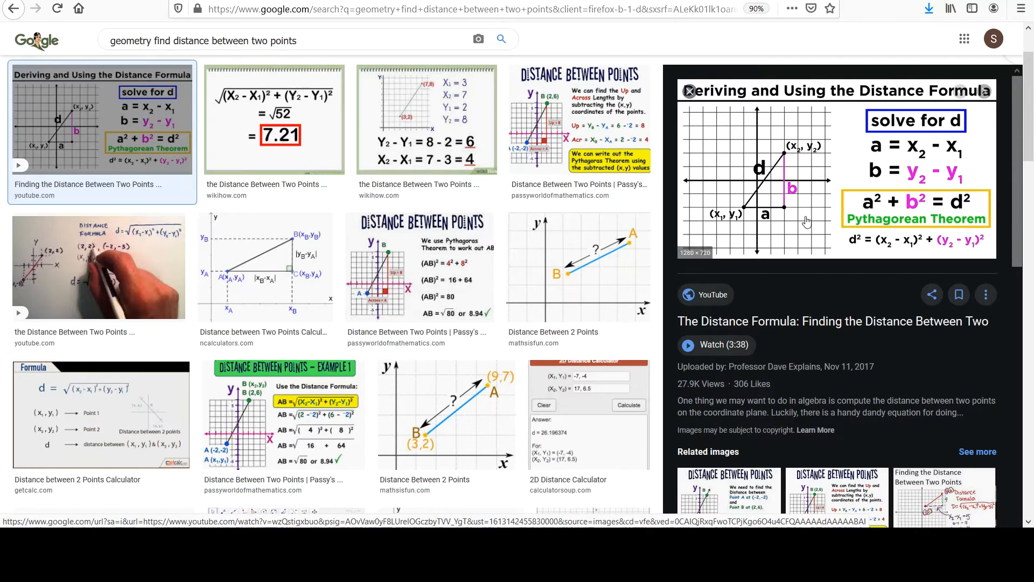
{"action": "mouse_move", "coordinate": [836, 188]}
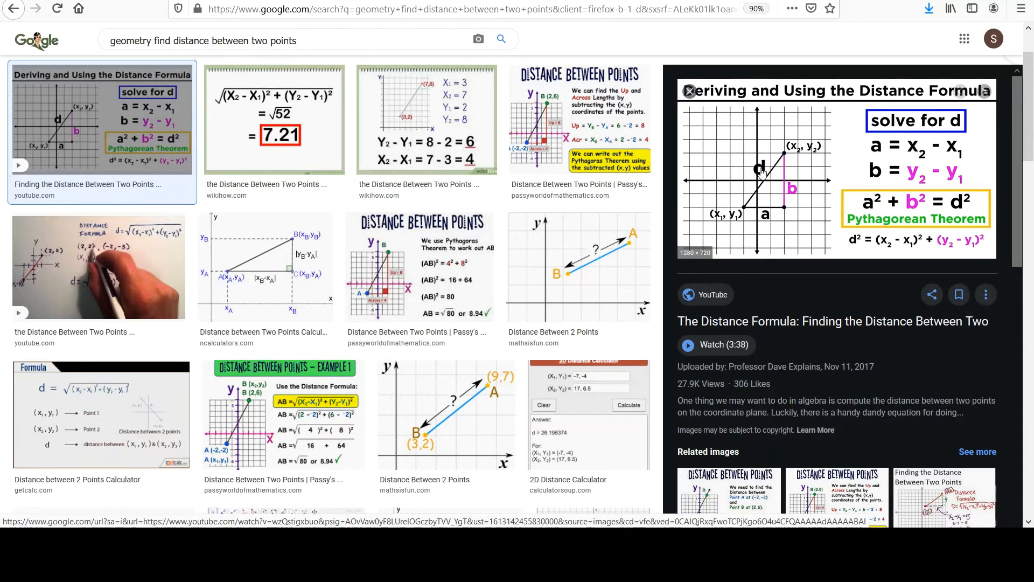
{"action": "mouse_move", "coordinate": [761, 169]}
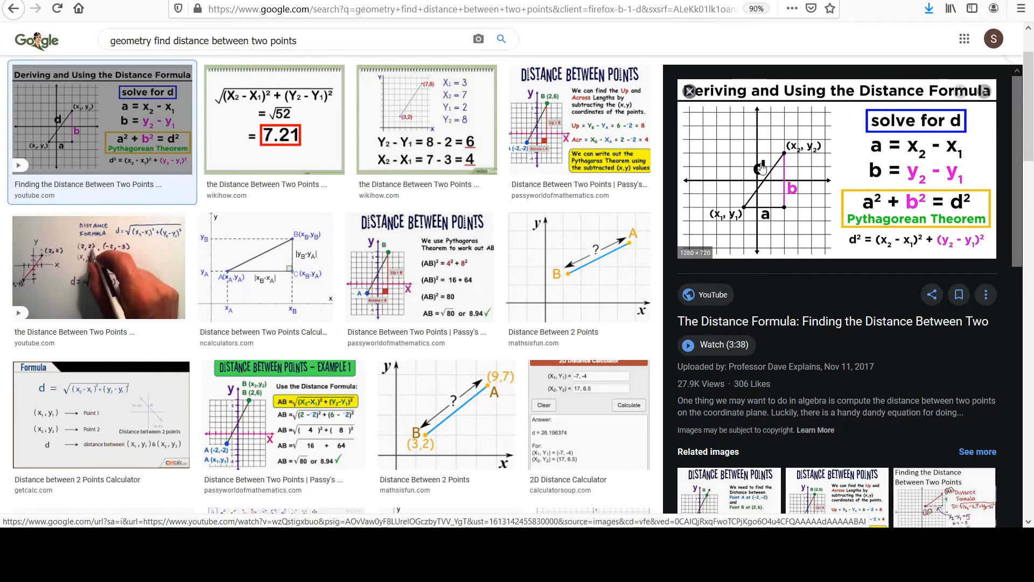
{"action": "mouse_move", "coordinate": [830, 163]}
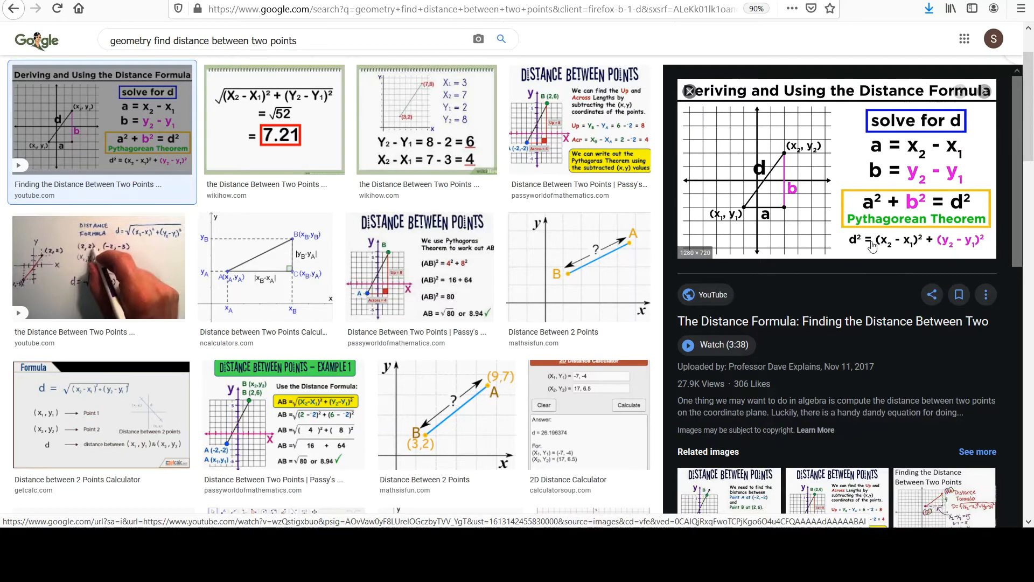
{"action": "mouse_move", "coordinate": [854, 244]}
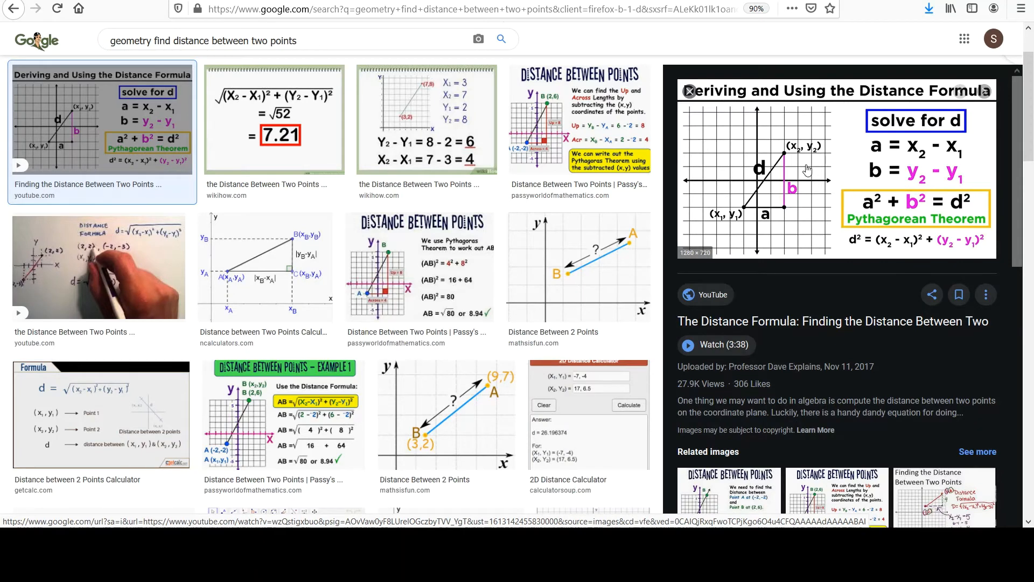
{"action": "mouse_move", "coordinate": [790, 166]}
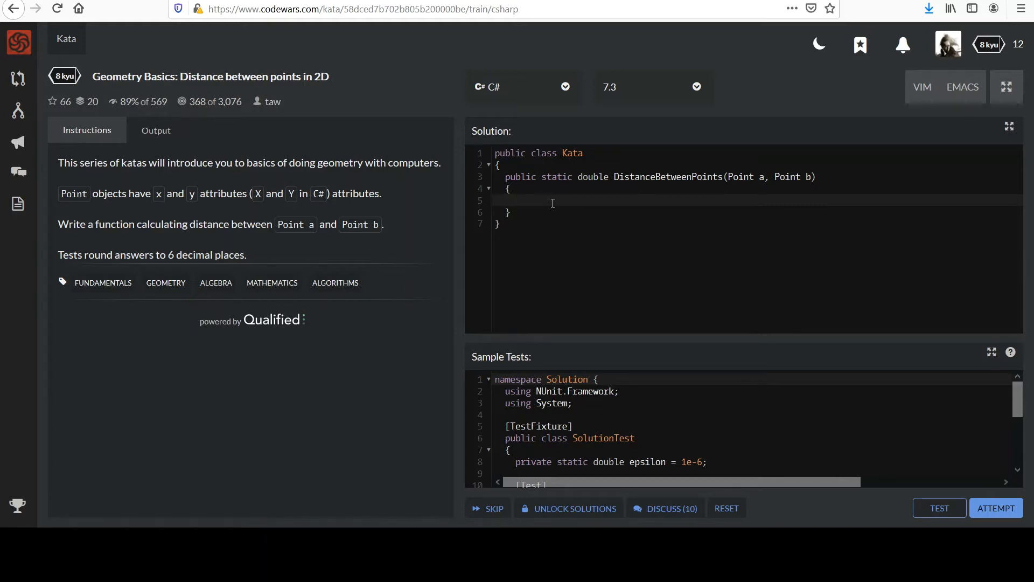
- Write 'double deltaX = Math.Abs(a.X - b.X);' as the method's first statement
{"action": "type", "text": "double"}
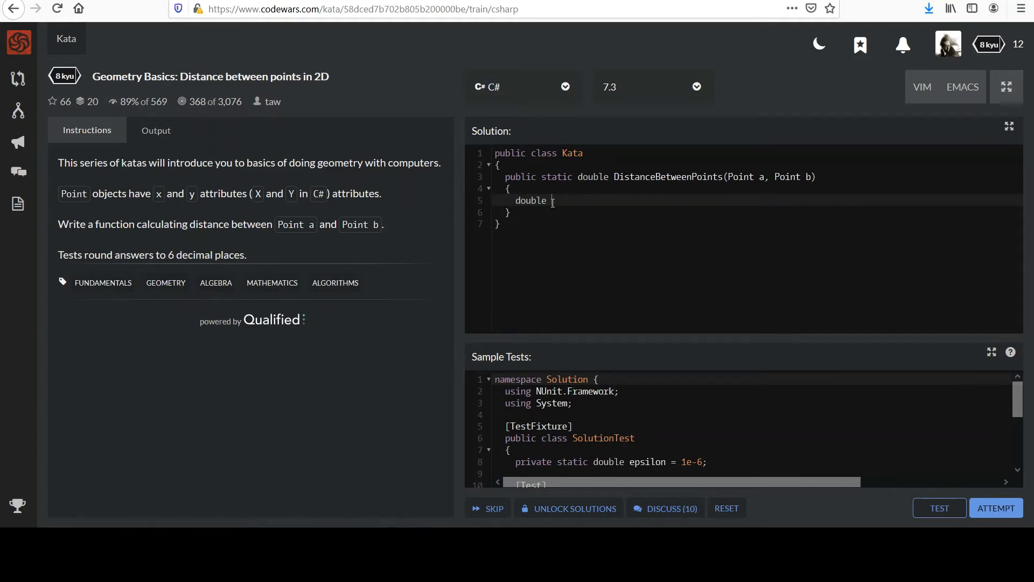
{"action": "type", "text": "delta"}
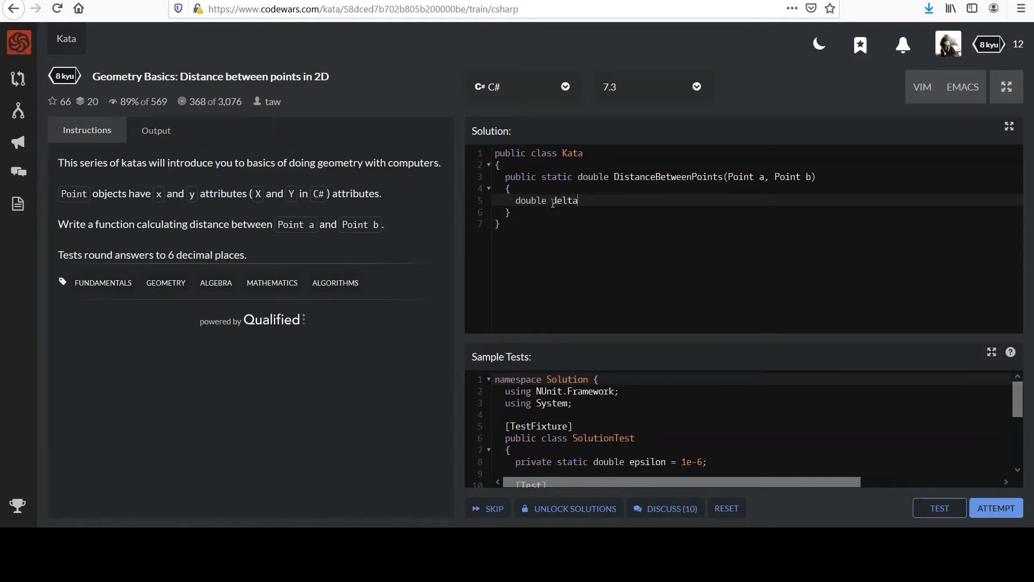
{"action": "type", "text": "X"}
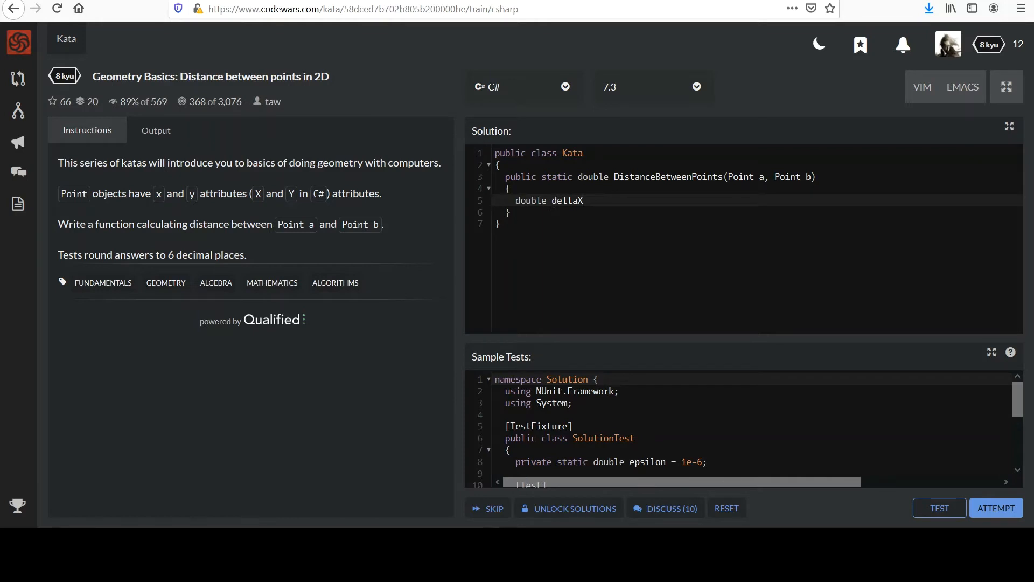
{"action": "type", "text": "="}
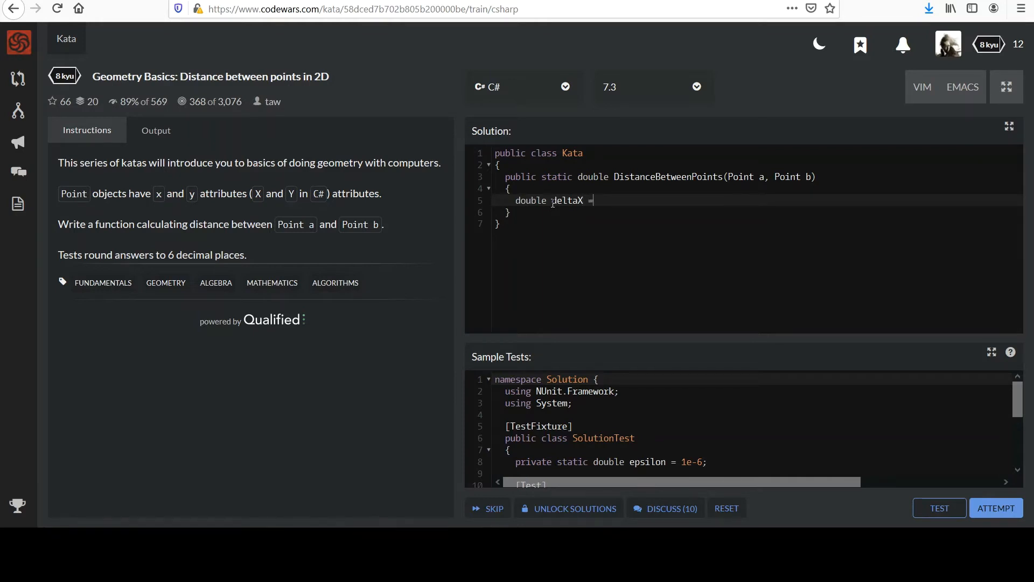
{"action": "type", "text": "Math"}
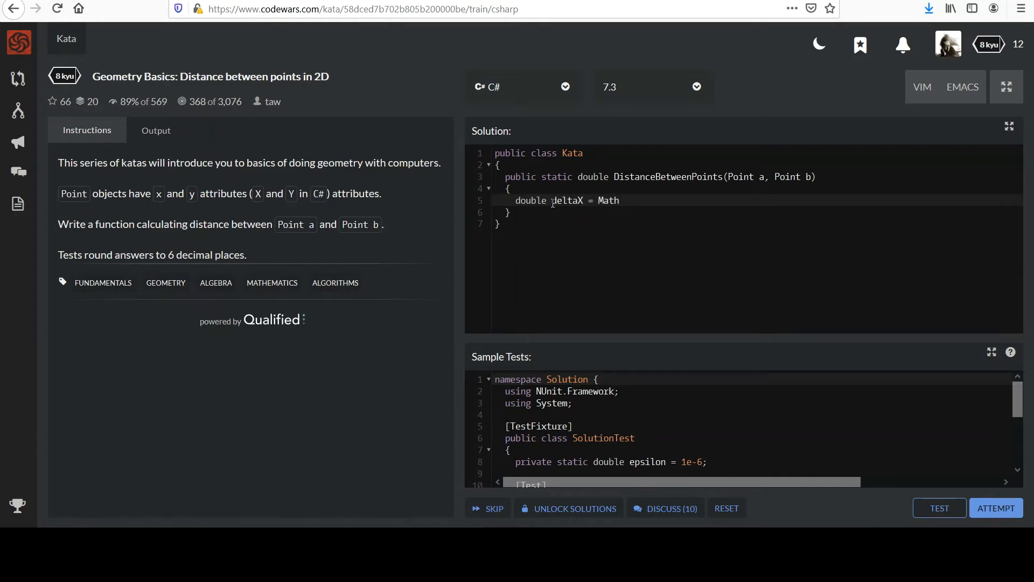
{"action": "scroll", "scroll_direction": "down", "scroll_amount": 3}
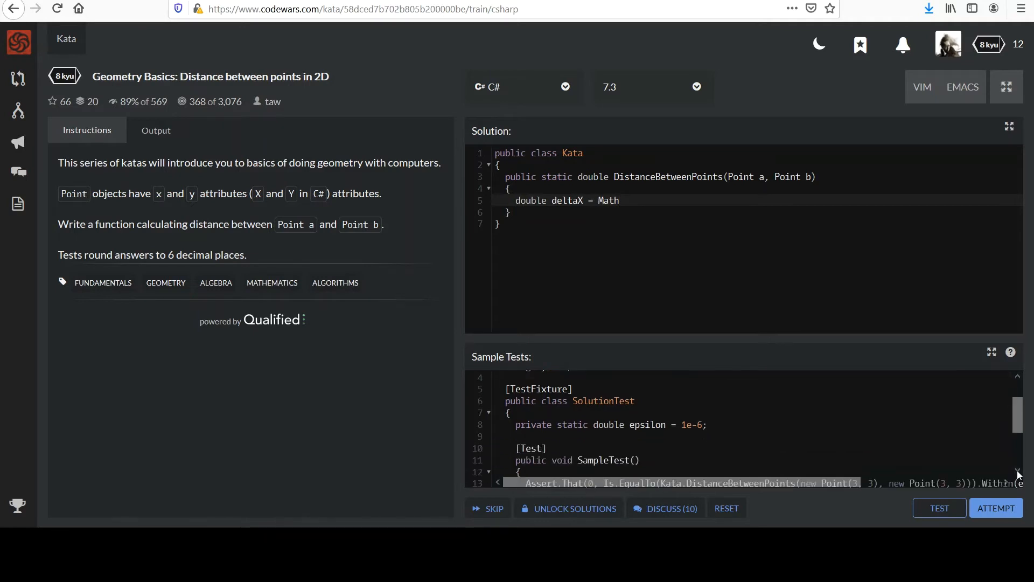
{"action": "scroll", "scroll_direction": "down", "scroll_amount": 3}
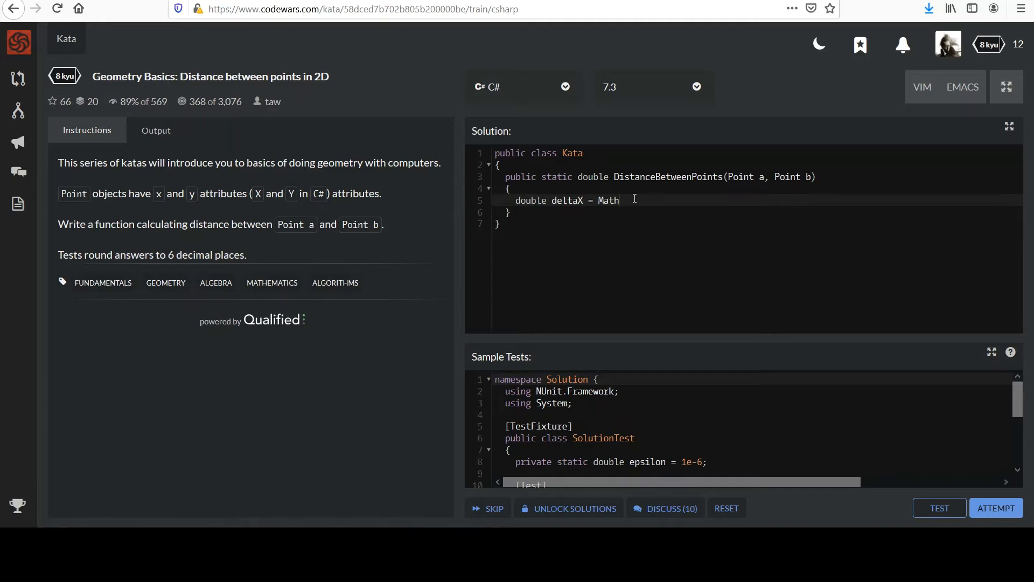
{"action": "type", "text": ".A"}
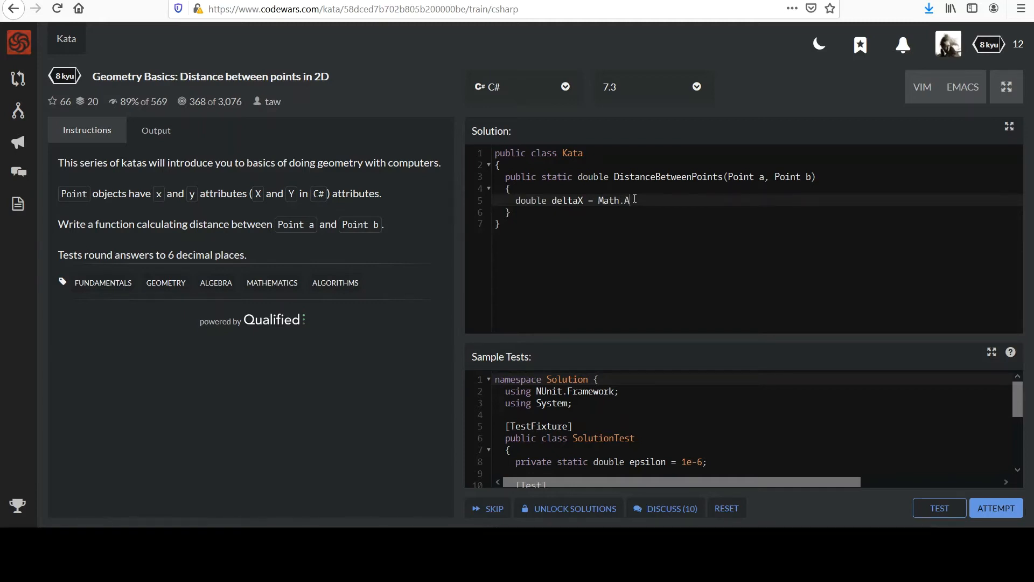
{"action": "type", "text": "bs()"}
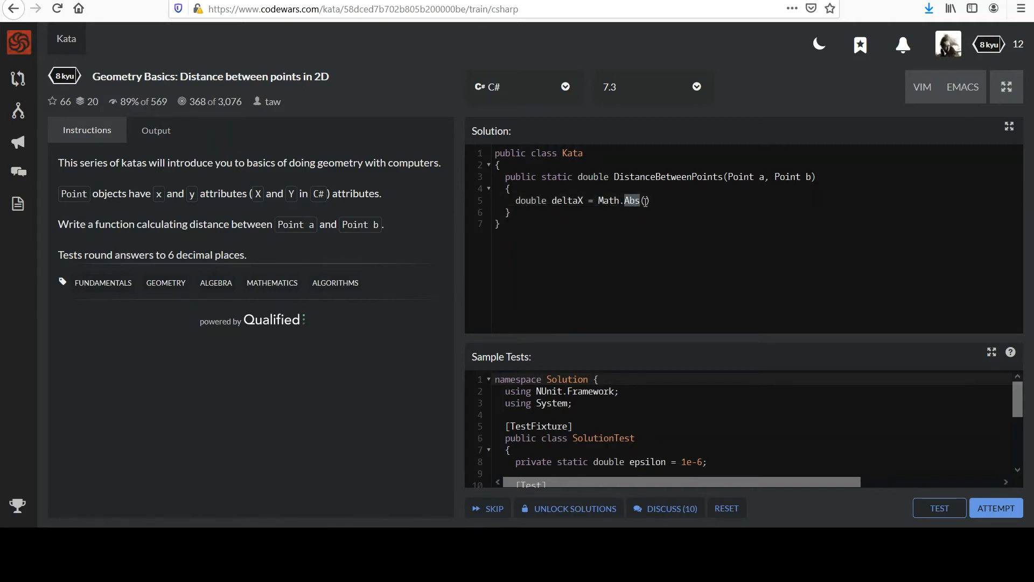
{"action": "type", "text": "a"}
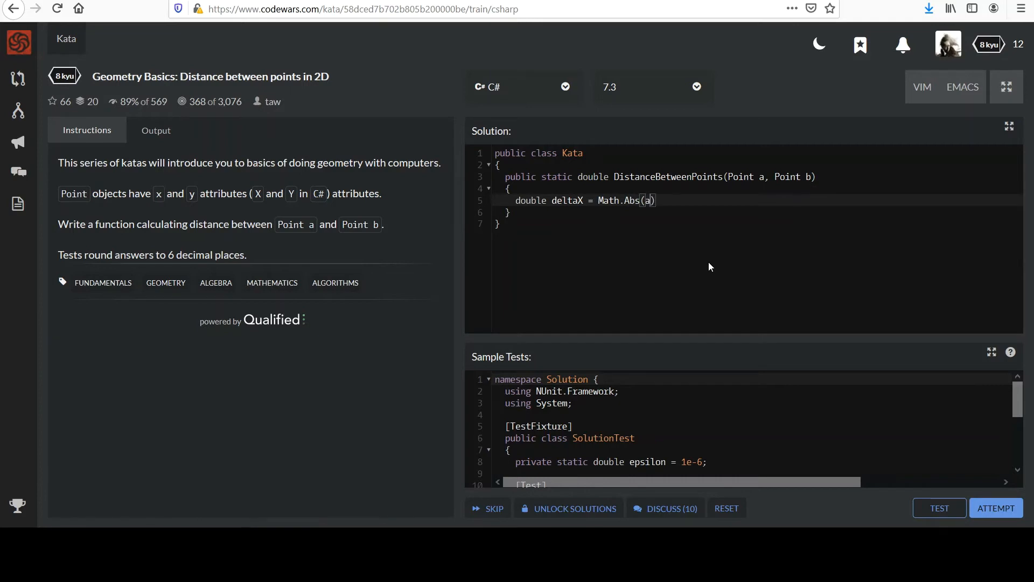
{"action": "type", "text": ".X - b.X"}
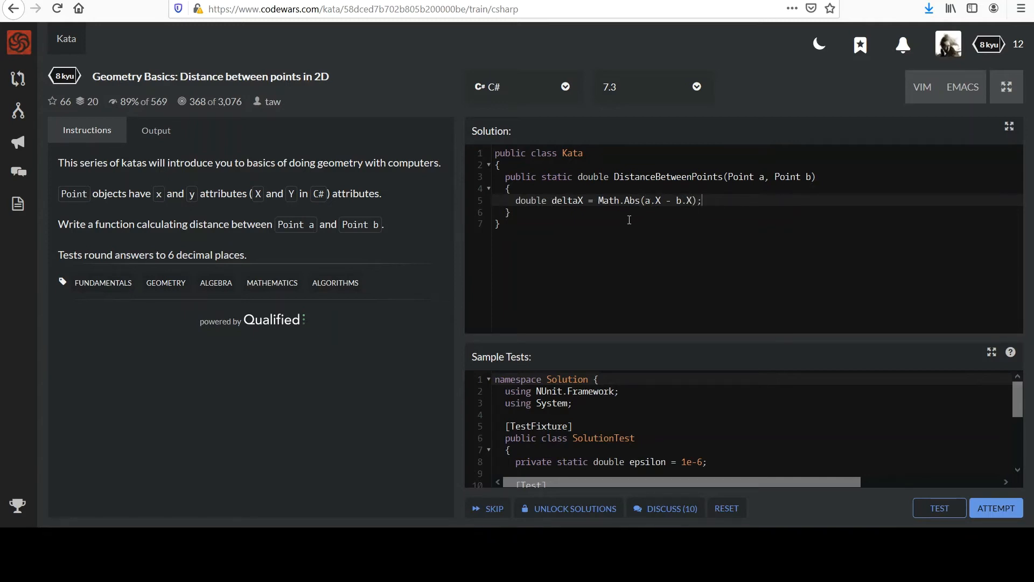
- Duplicate the deltaX line beneath itself as the basis for deltaY
{"action": "triple_click", "coordinate": [606, 200]}
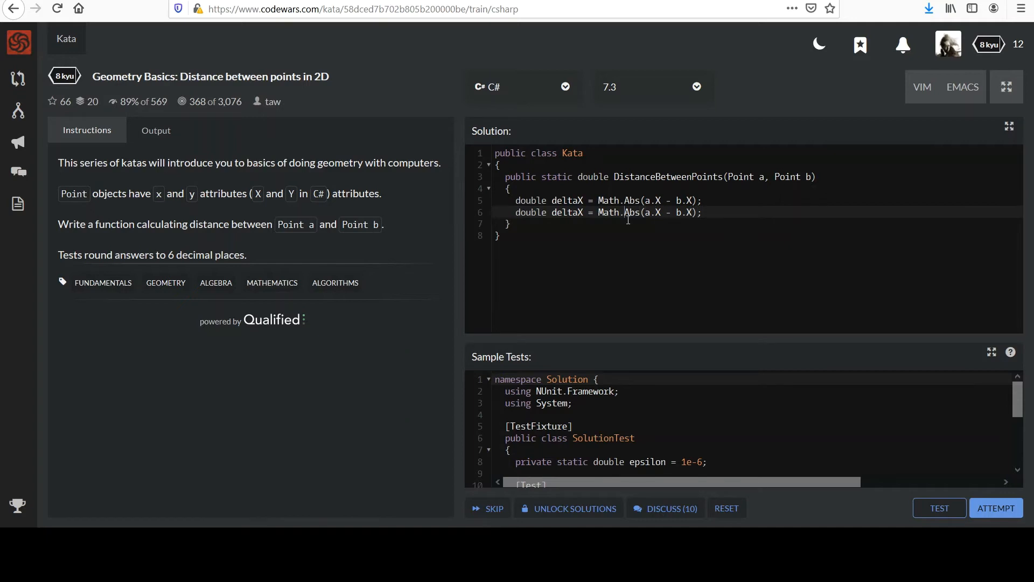
{"action": "key", "text": "Backspace"}
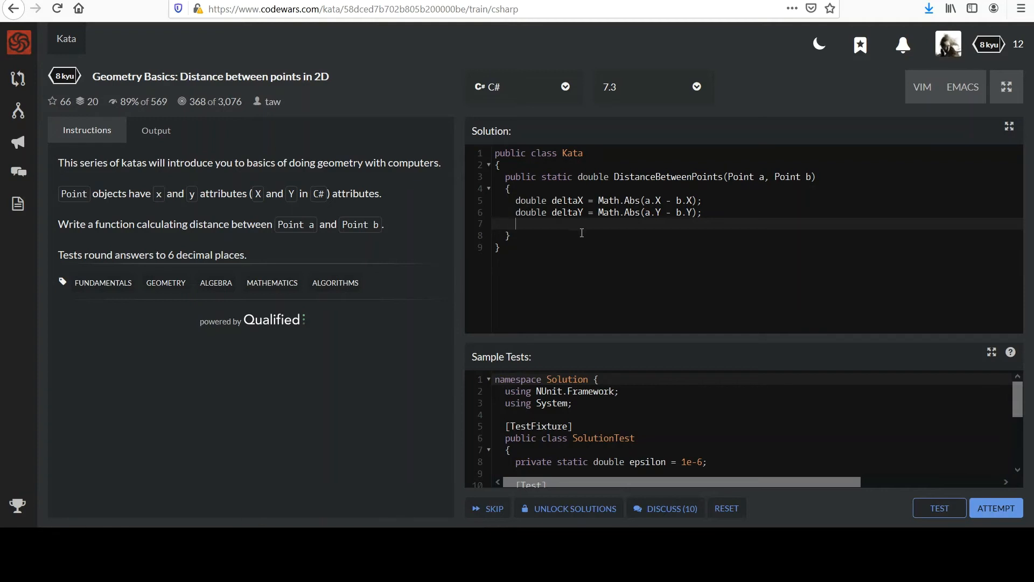
{"action": "mouse_move", "coordinate": [573, 230]}
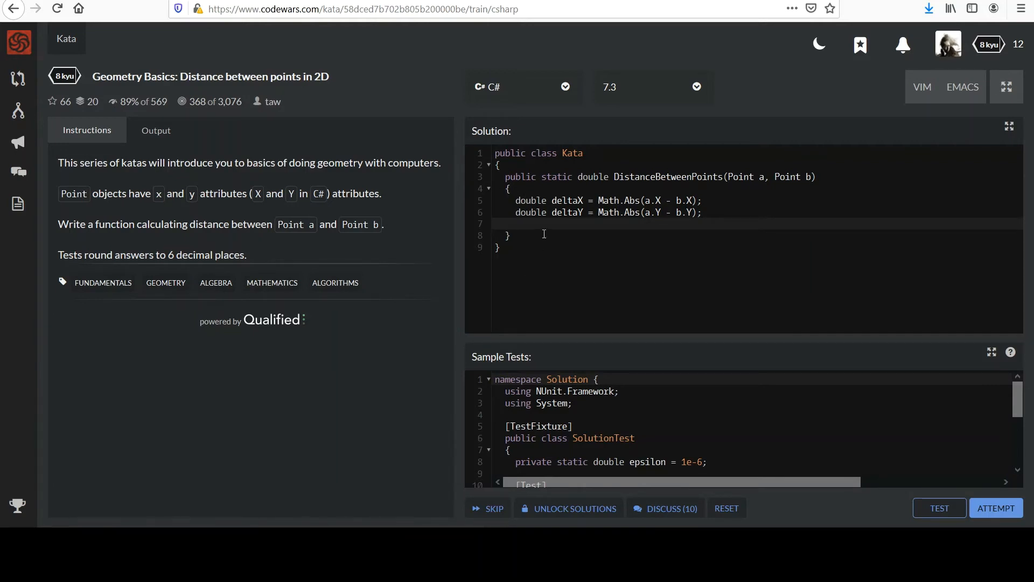
- Begin line 7 with Math.Pow(deltaX, 2.0f) to square deltaX
{"action": "type", "text": "Mat"}
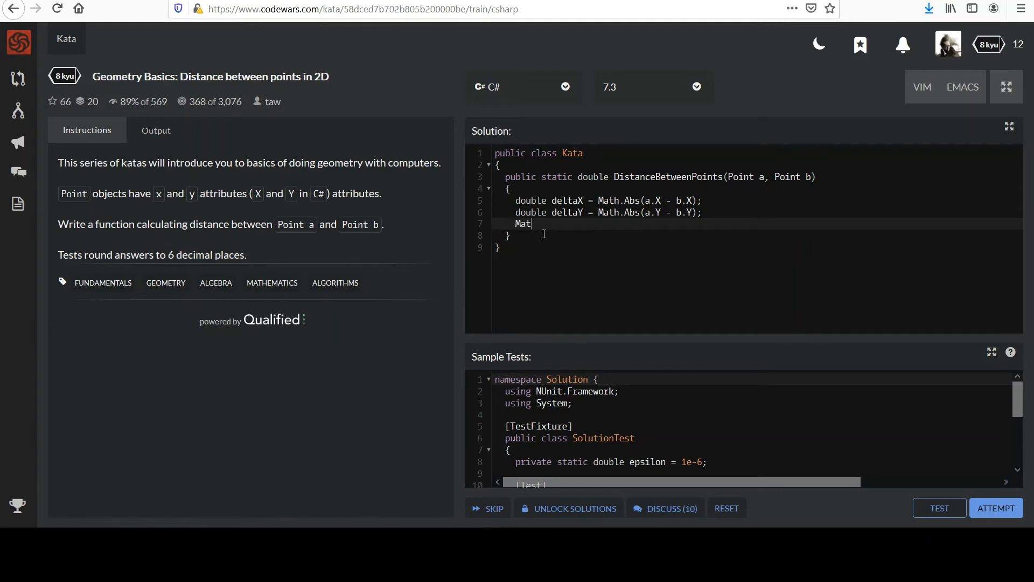
{"action": "type", "text": "h.P"}
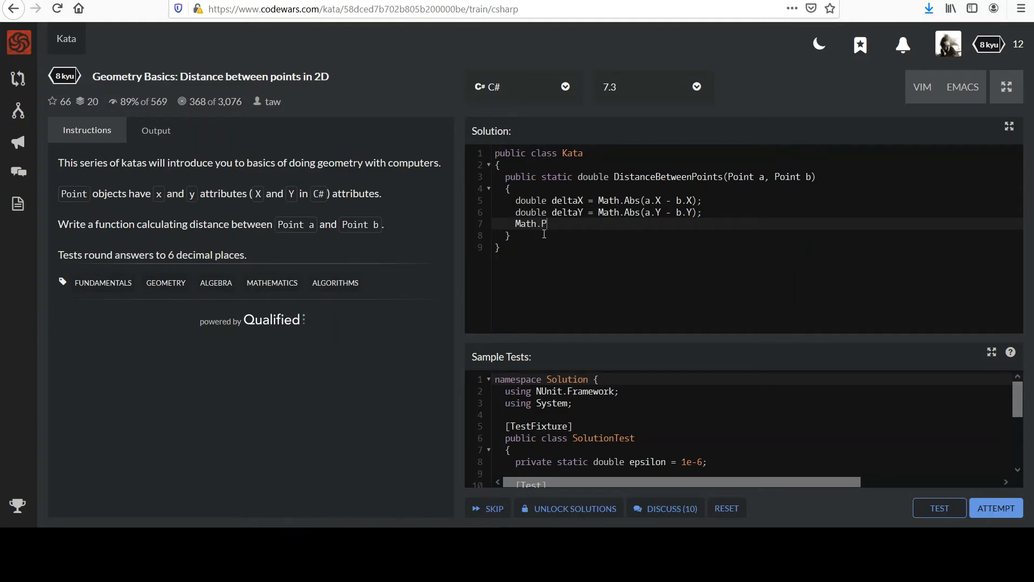
{"action": "type", "text": "ow()"}
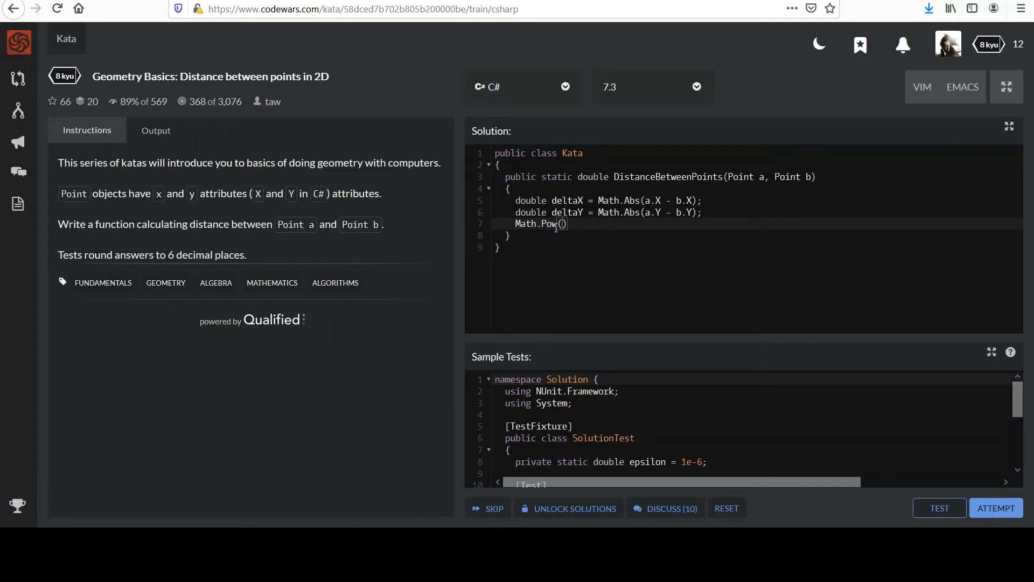
{"action": "mouse_move", "coordinate": [571, 253]}
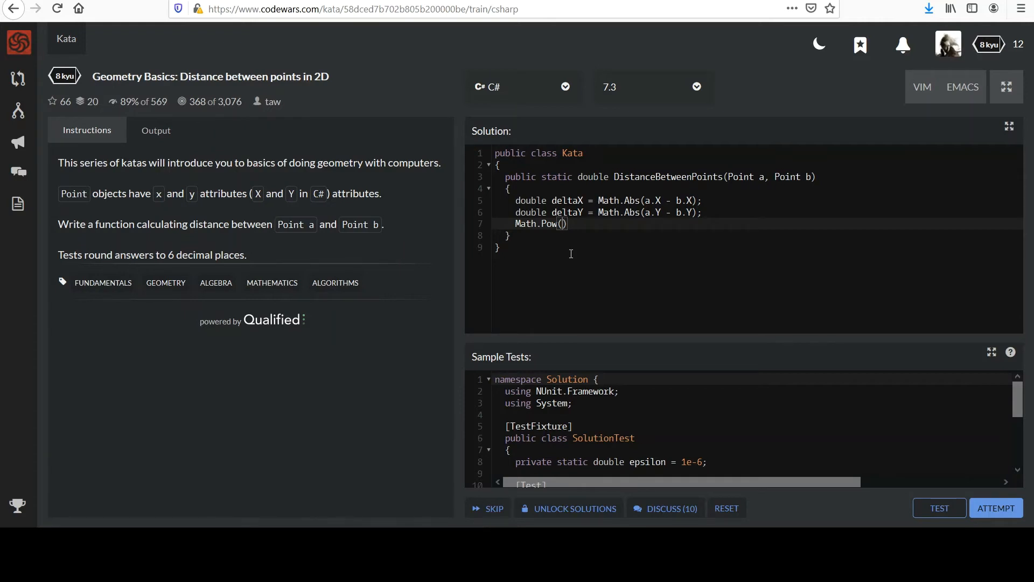
{"action": "type", "text": "delta"}
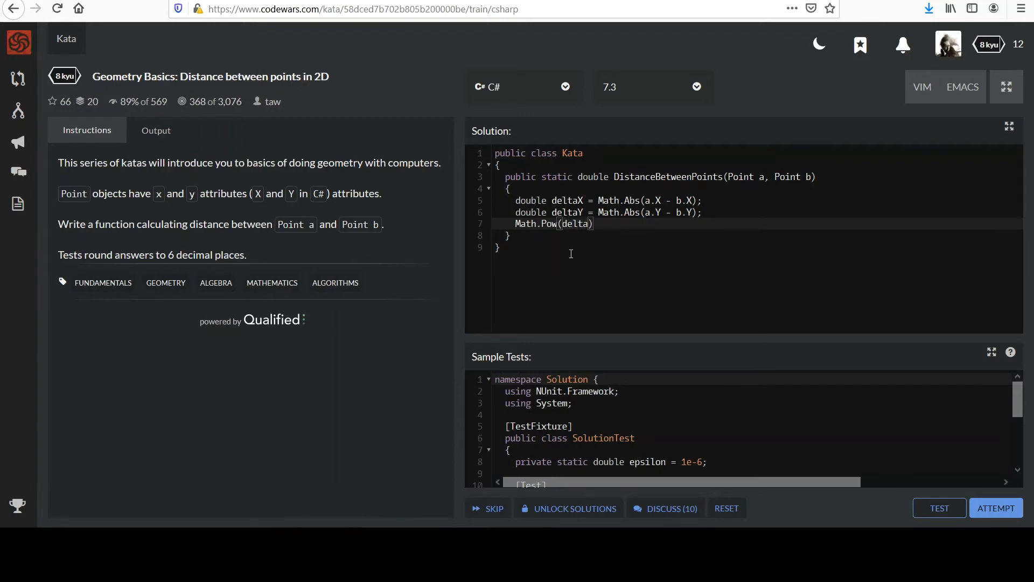
{"action": "type", "text": "X, 2.0"}
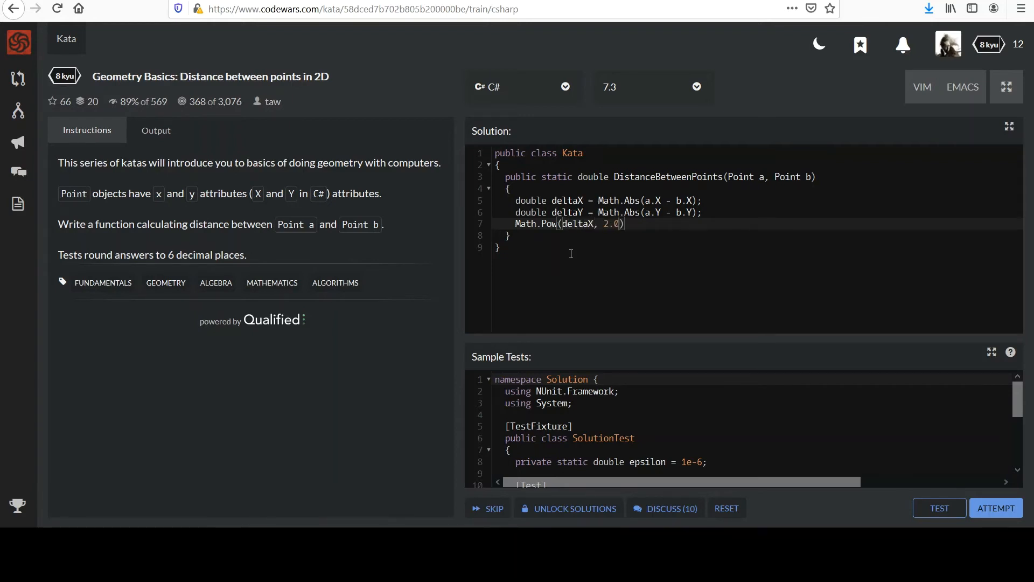
{"action": "type", "text": "f"}
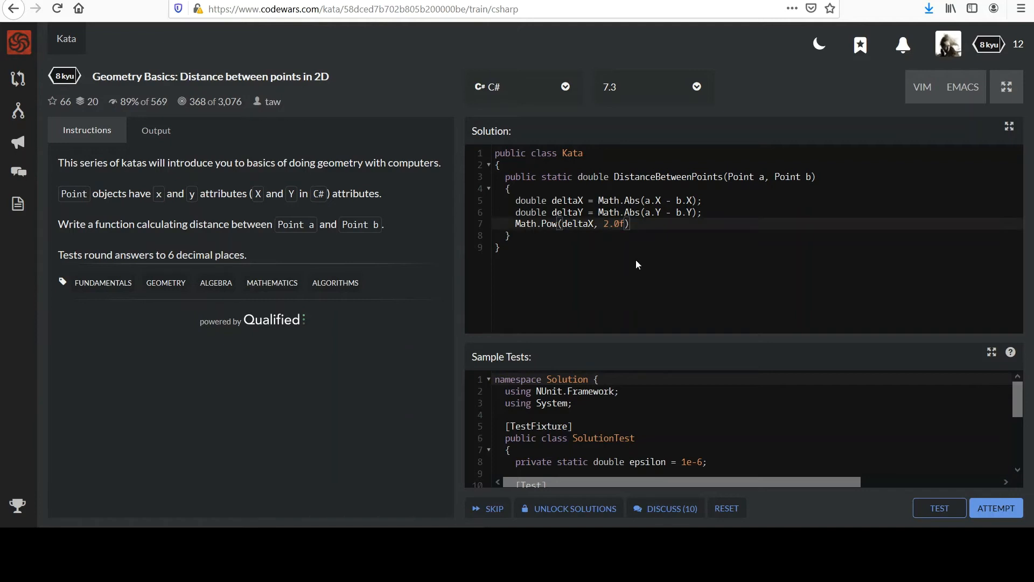
{"action": "mouse_move", "coordinate": [633, 280]}
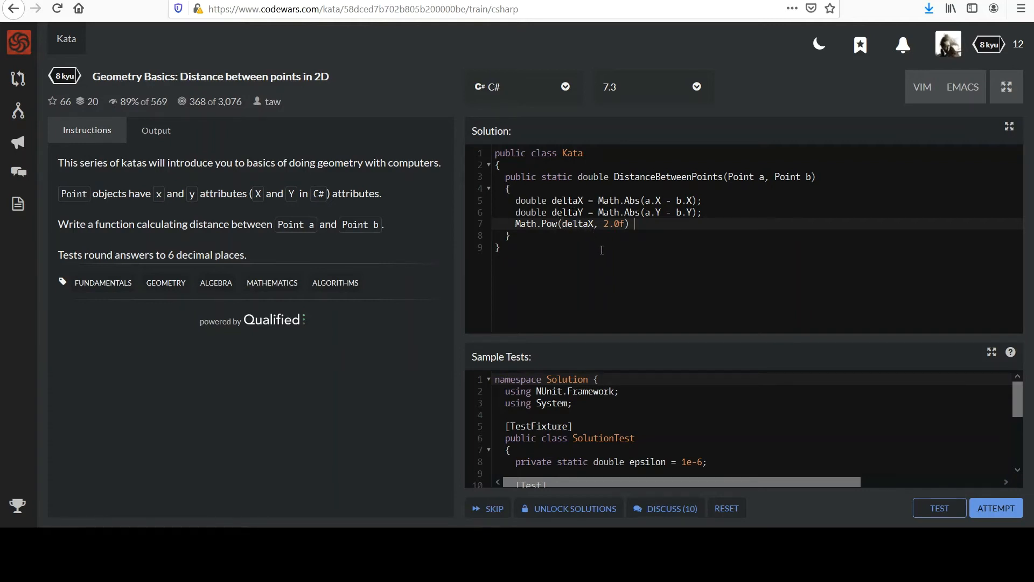
- Add '+ Math.Pow(deltaY, 2.0f);' to sum the squared deltas
{"action": "type", "text": "+ Ma"}
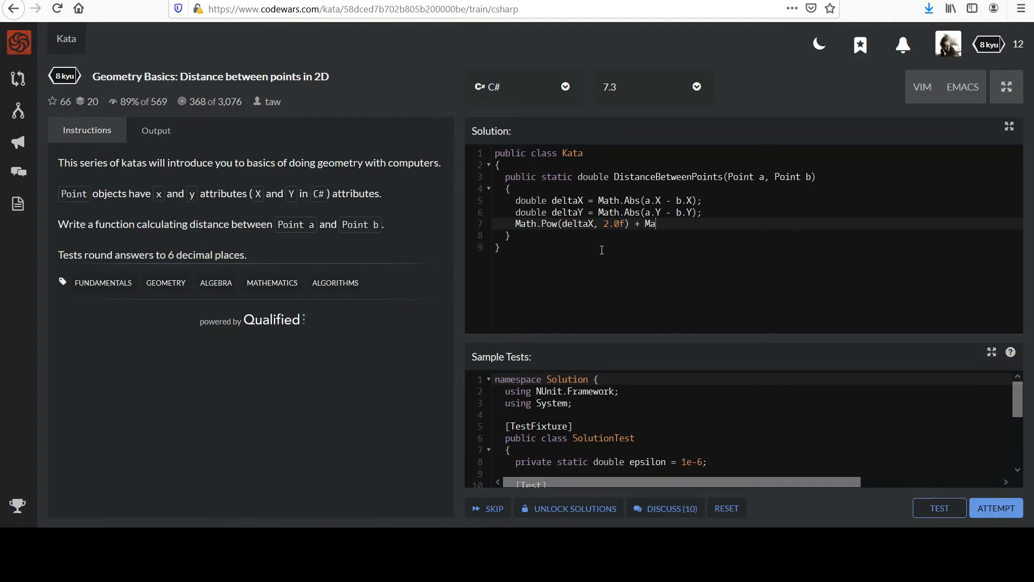
{"action": "type", "text": "th.Pow("}
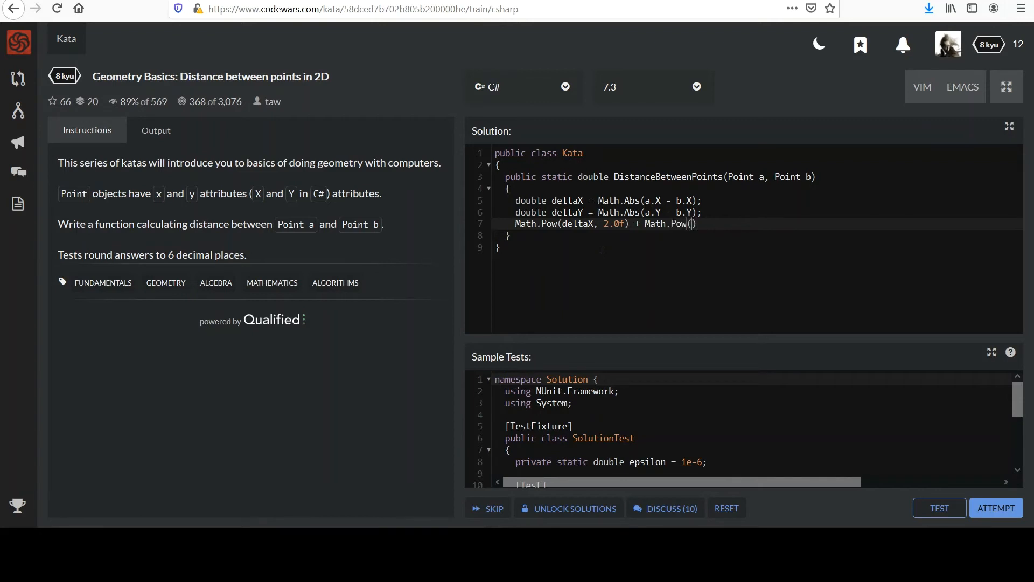
{"action": "type", "text": "delta"}
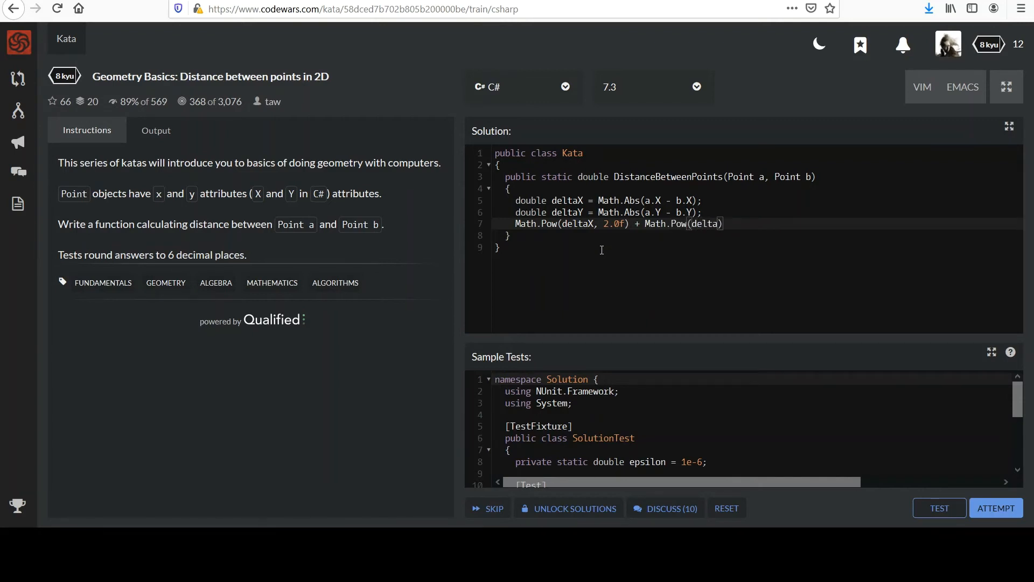
{"action": "type", "text": "Y, 2.0"}
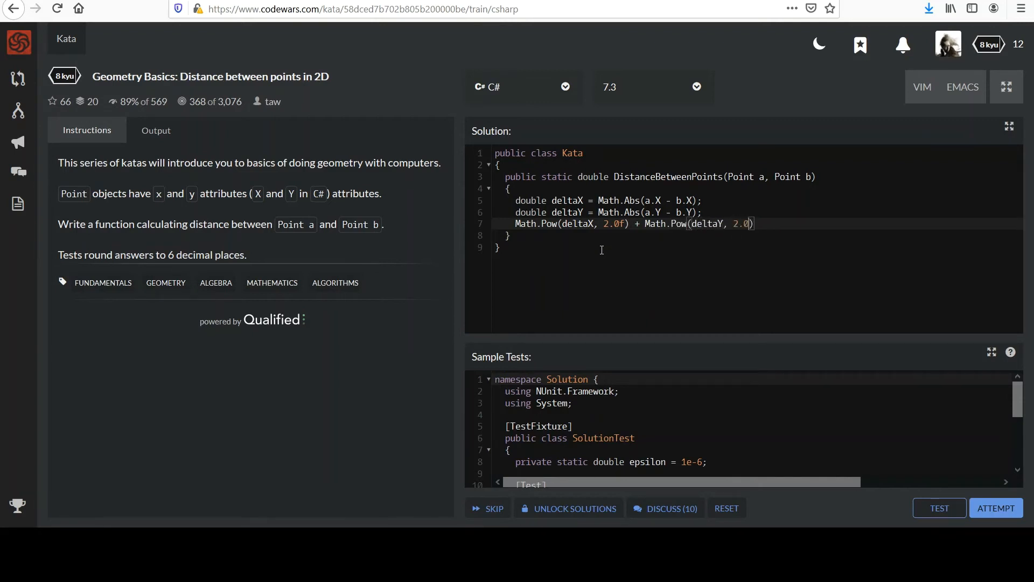
{"action": "type", "text": "f"}
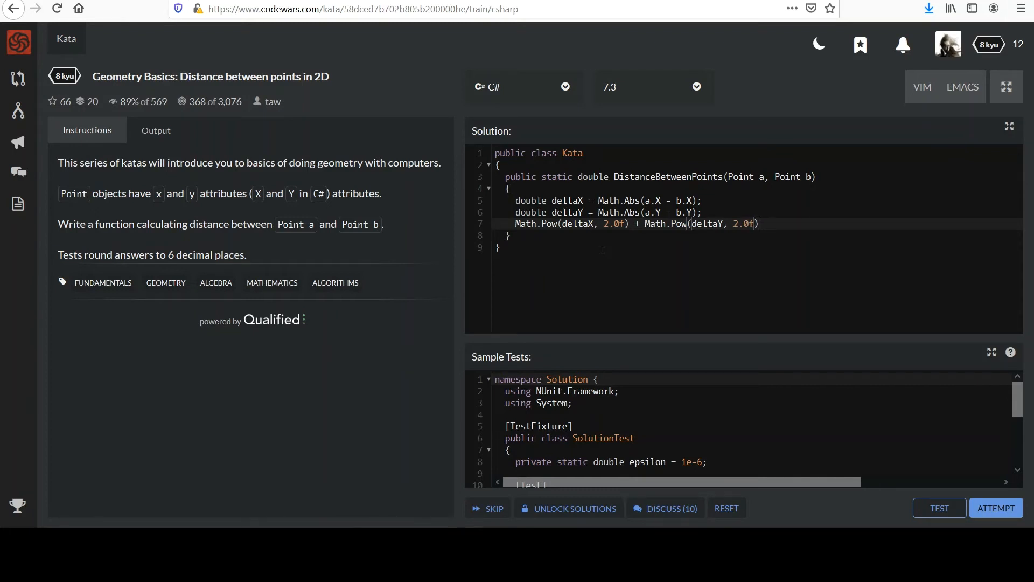
{"action": "type", "text": ";"}
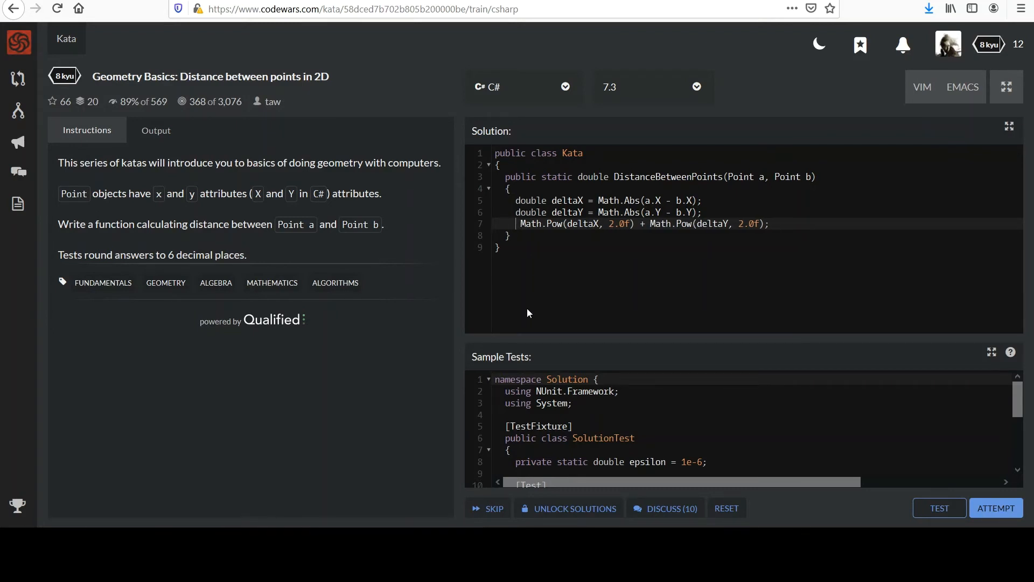
- Wrap the sum in Math.Sqrt and that in Math.Round(..., 6) for six decimal places
{"action": "type", "text": "Math."}
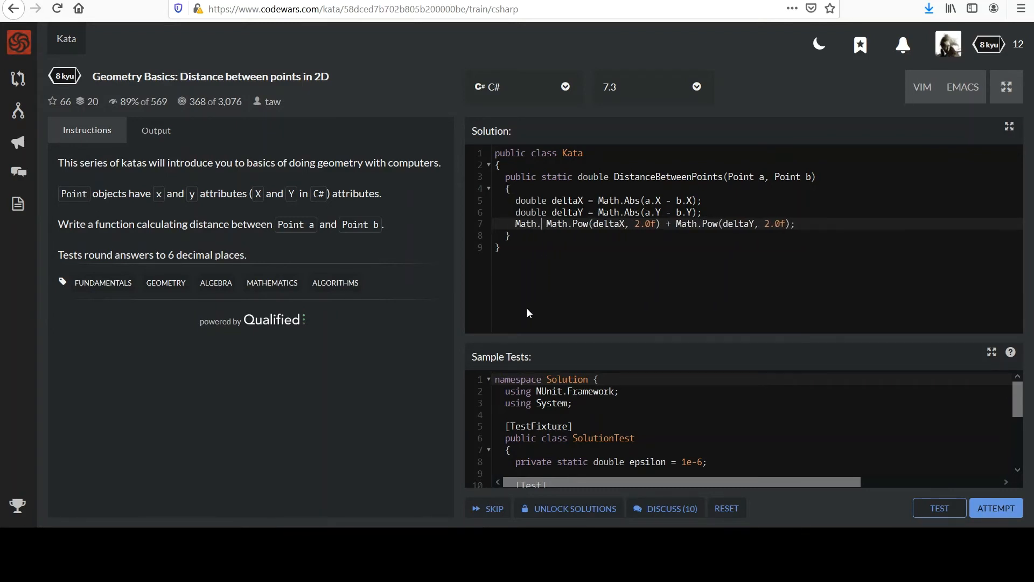
{"action": "type", "text": "Sqrt("}
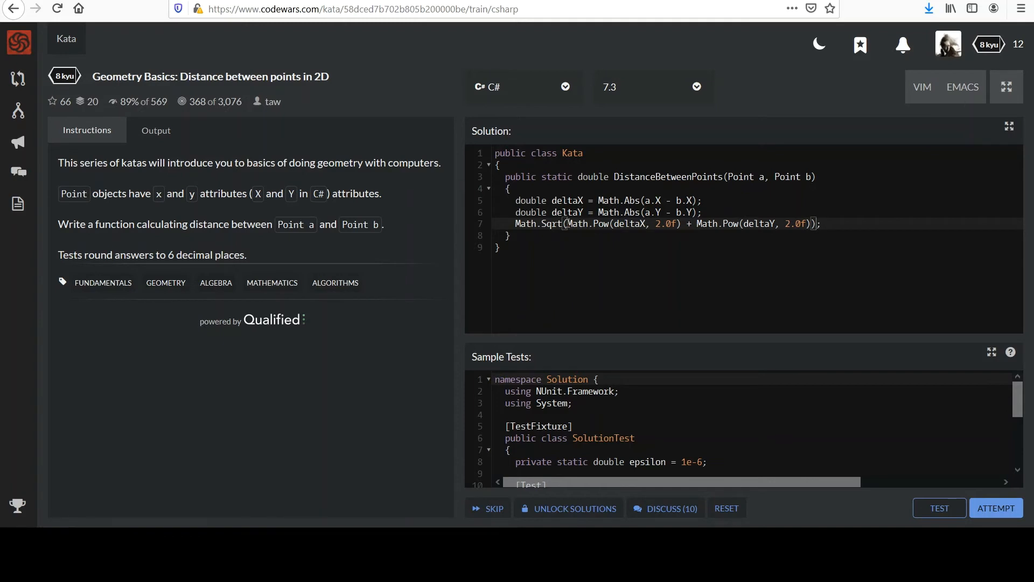
{"action": "left_click_drag", "start_coordinate": [565, 224], "coordinate": [811, 224]}
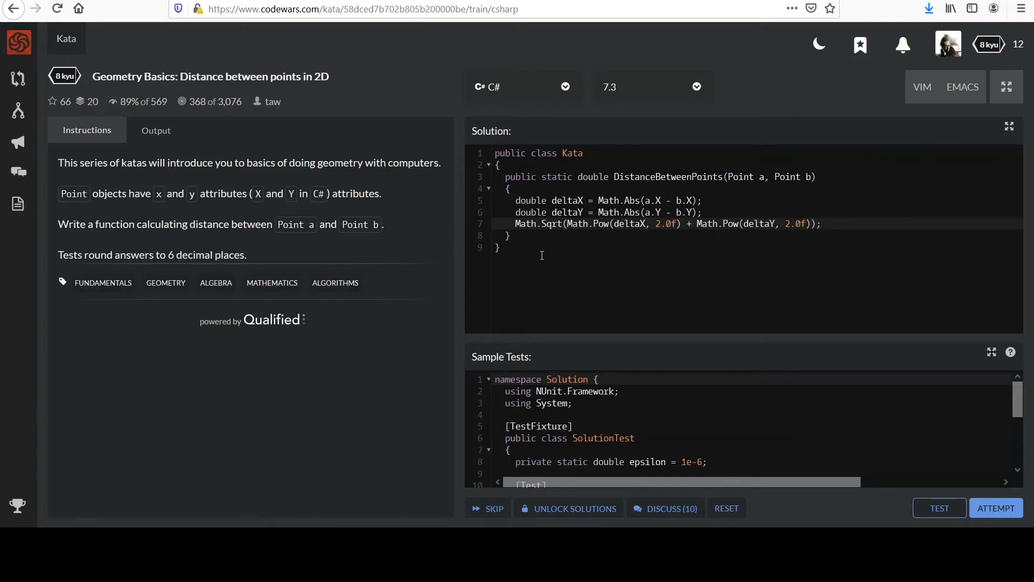
{"action": "type", "text": "Round("}
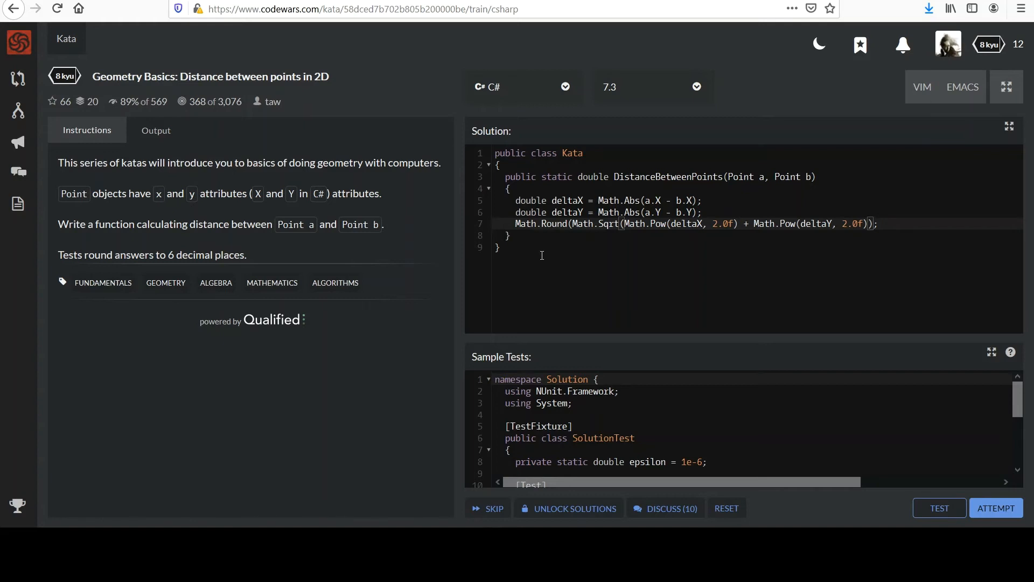
{"action": "type", "text": "),"}
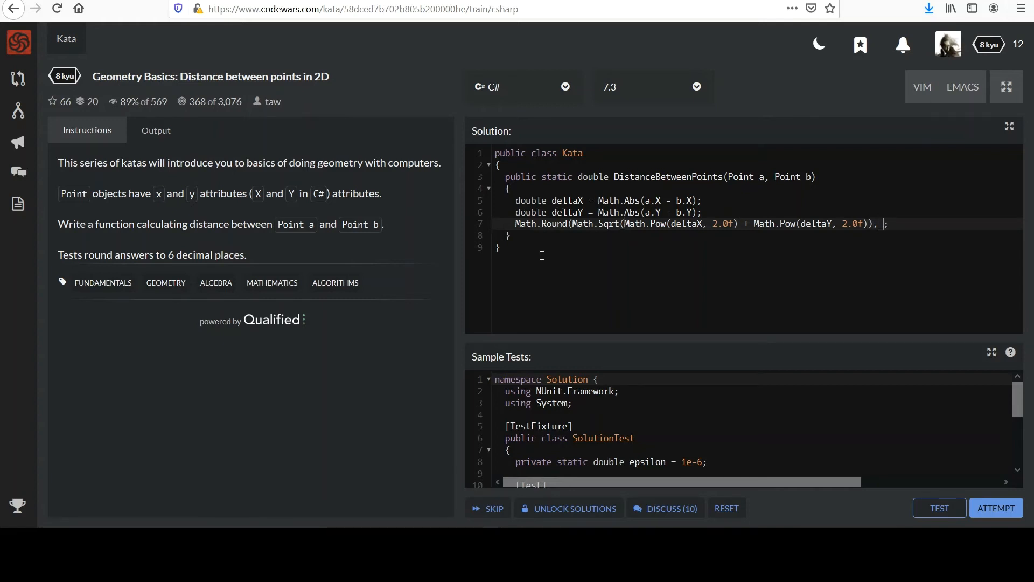
{"action": "type", "text": "6"}
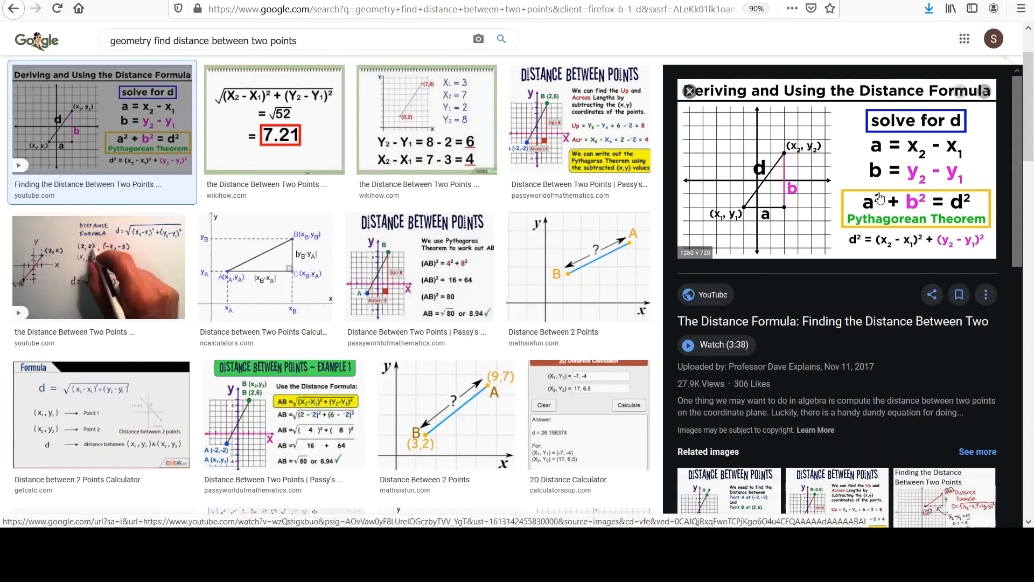
{"action": "mouse_move", "coordinate": [858, 248]}
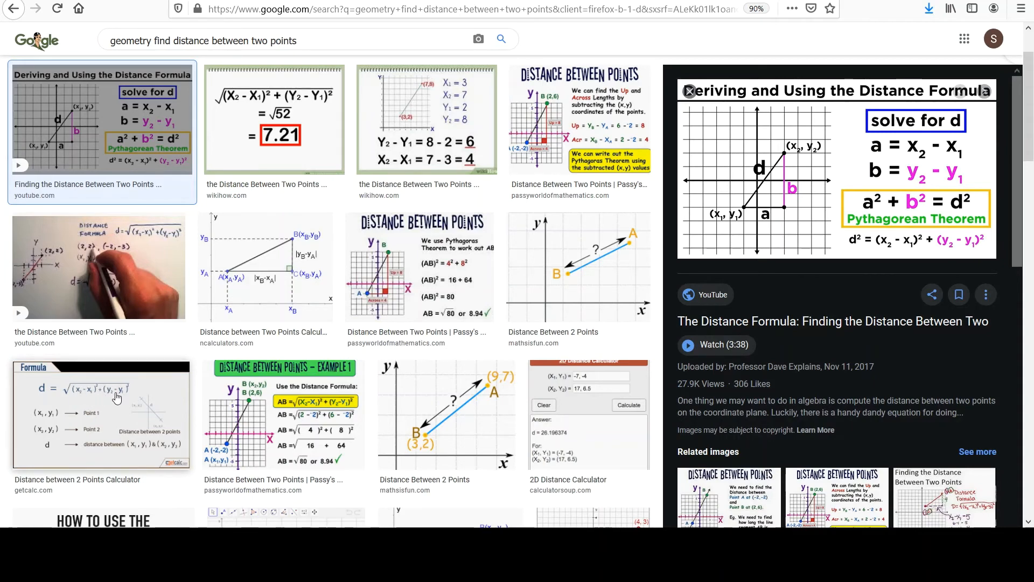
{"action": "mouse_move", "coordinate": [106, 392]}
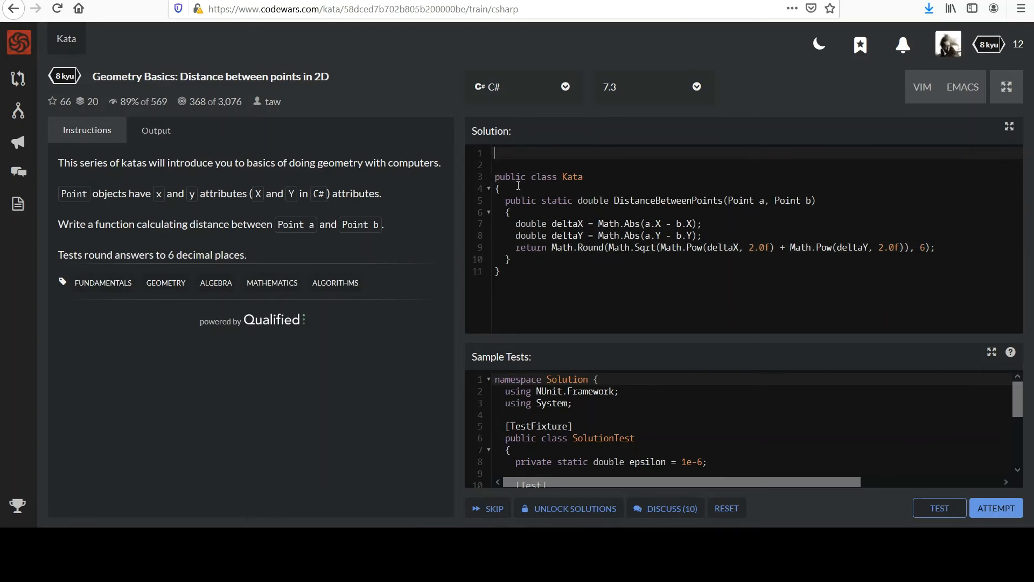
- Add 'using System;' as the first line above the Kata class
{"action": "type", "text": "using"}
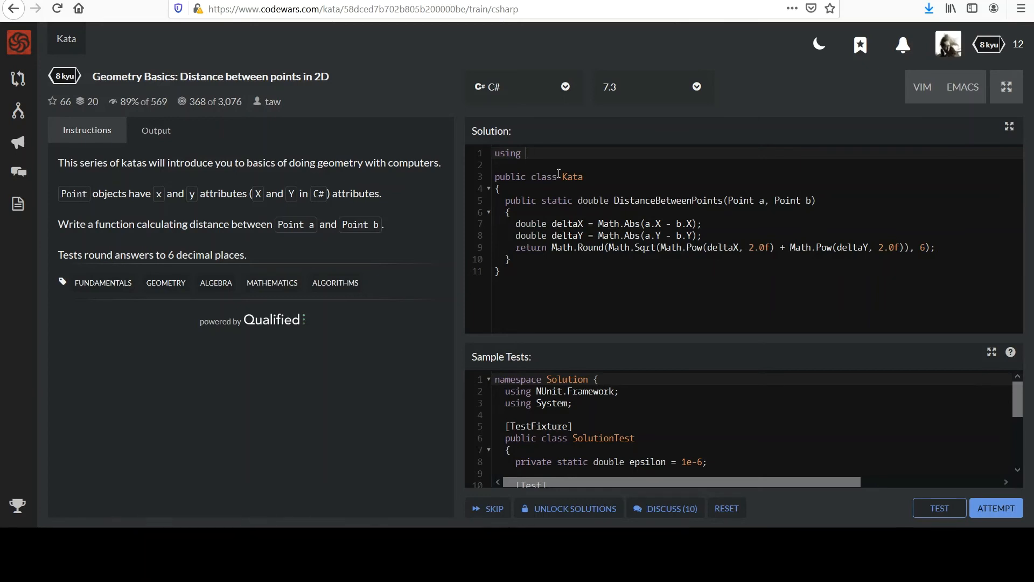
{"action": "type", "text": "System"}
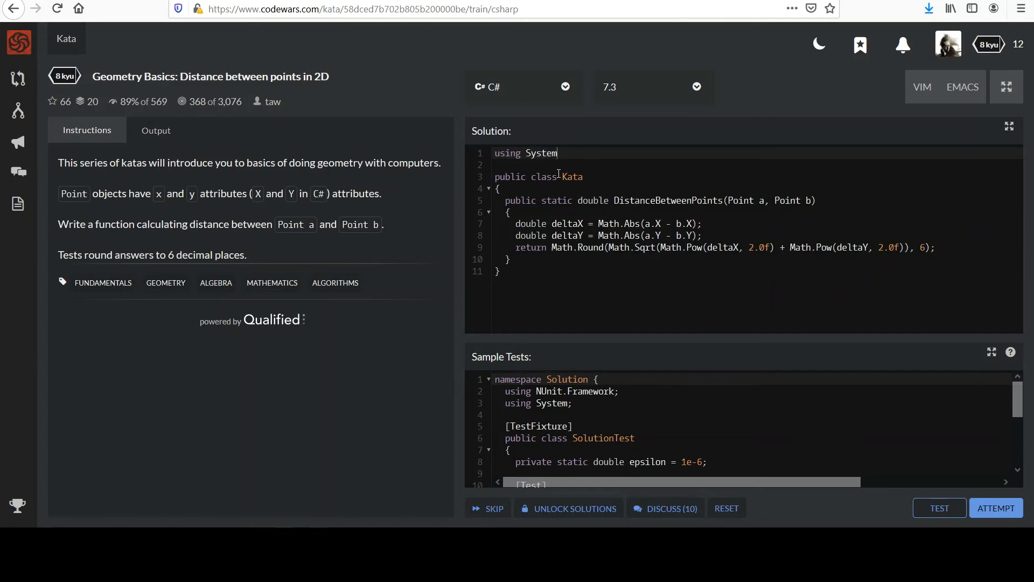
{"action": "type", "text": ";"}
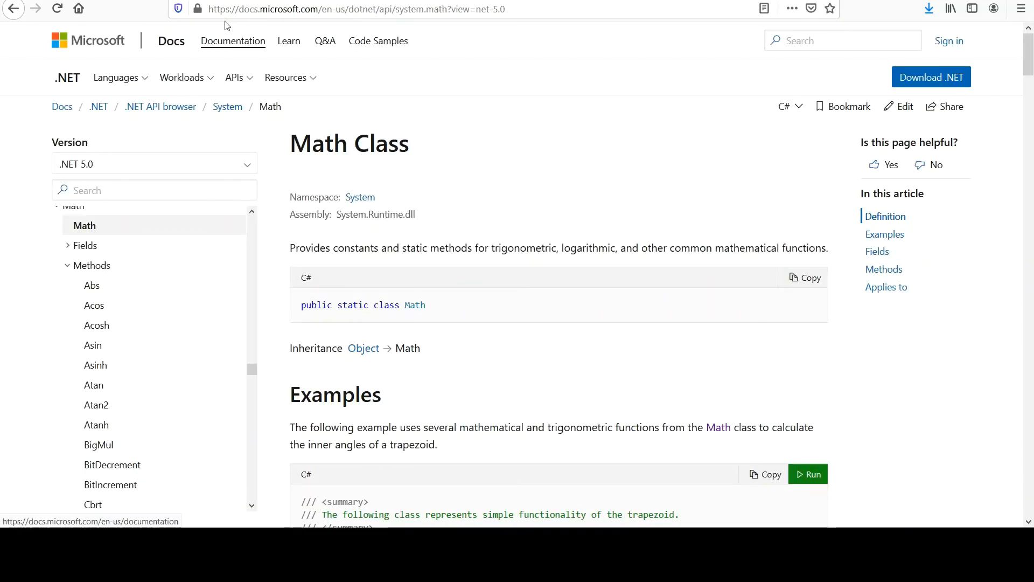
- Browse the .NET Math Class reference past Pow, Round, Sqrt and its example code
{"action": "left_click", "coordinate": [155, 189]}
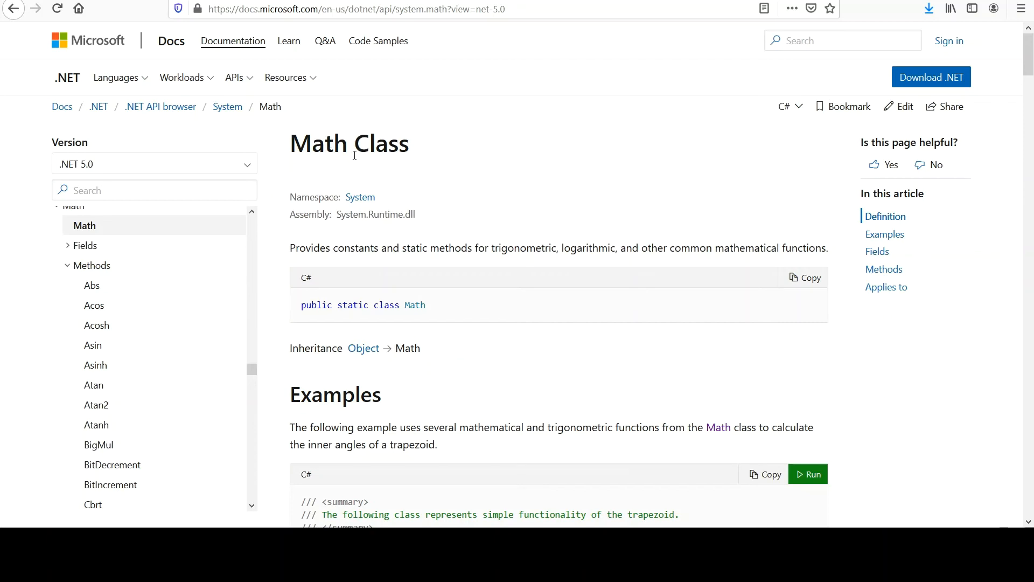
{"action": "mouse_move", "coordinate": [412, 149]}
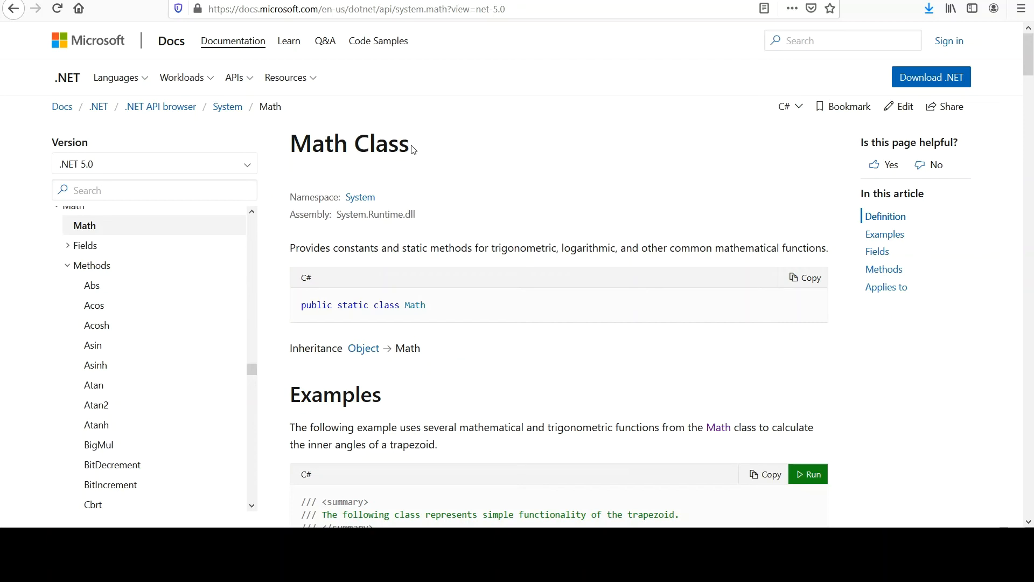
{"action": "mouse_move", "coordinate": [333, 152]}
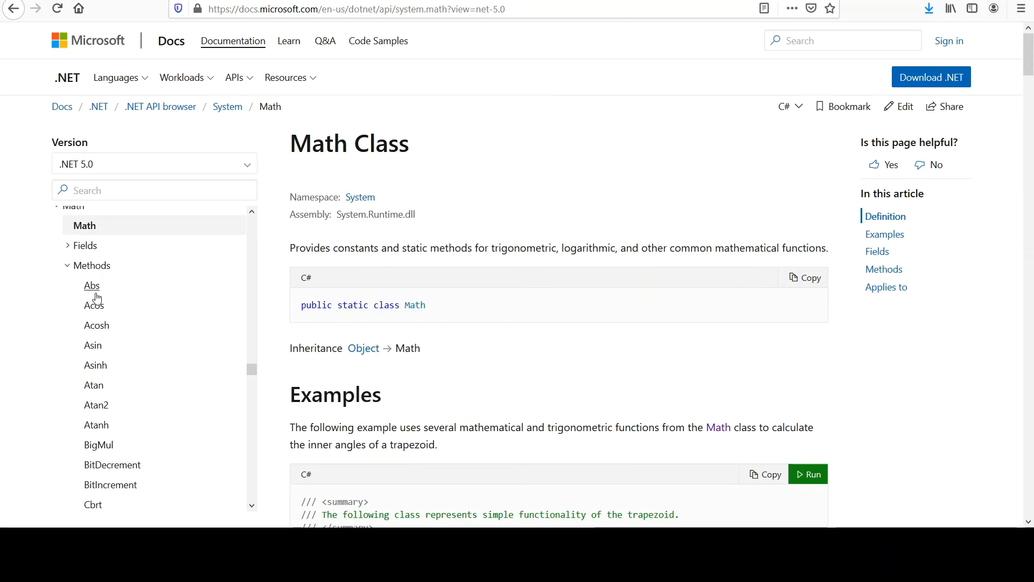
{"action": "mouse_move", "coordinate": [92, 284]}
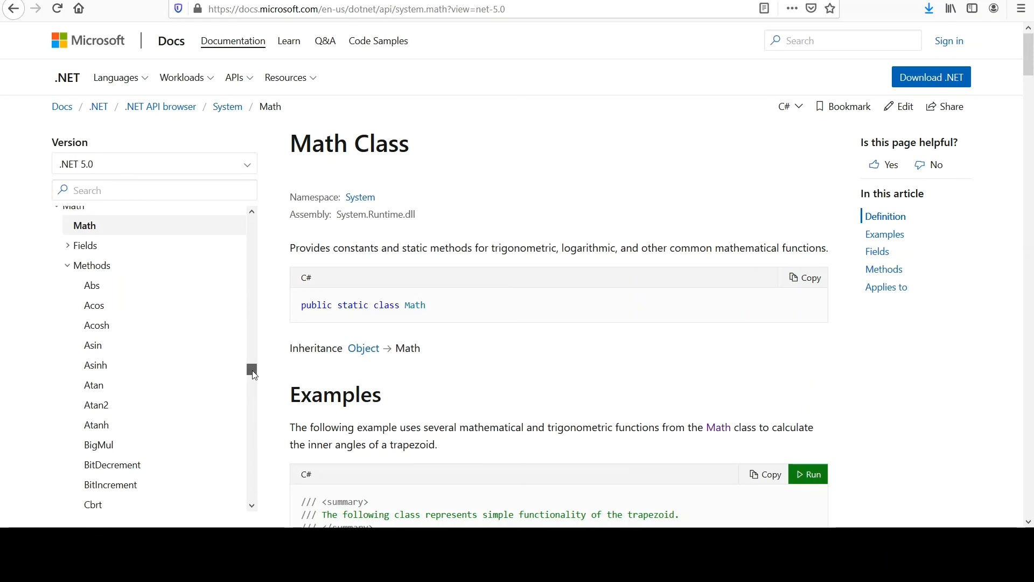
{"action": "scroll", "scroll_direction": "down", "scroll_amount": 3}
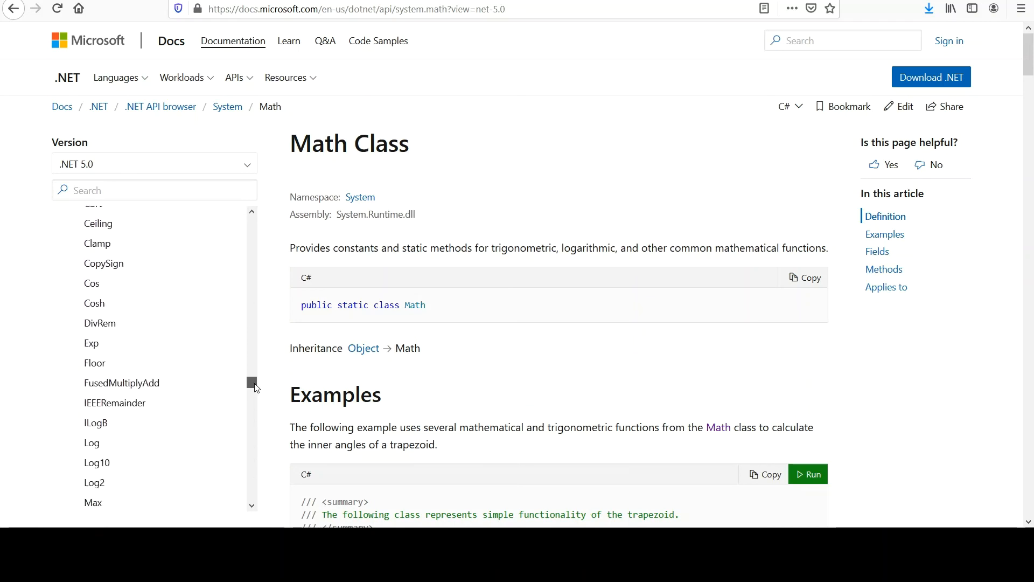
{"action": "scroll", "scroll_direction": "down", "scroll_amount": 3}
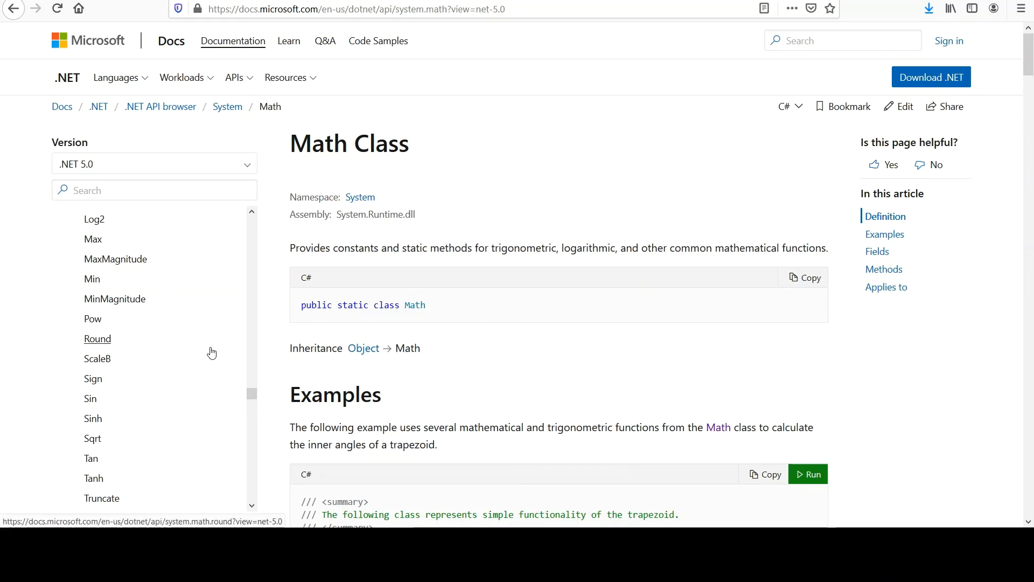
{"action": "mouse_move", "coordinate": [601, 350]}
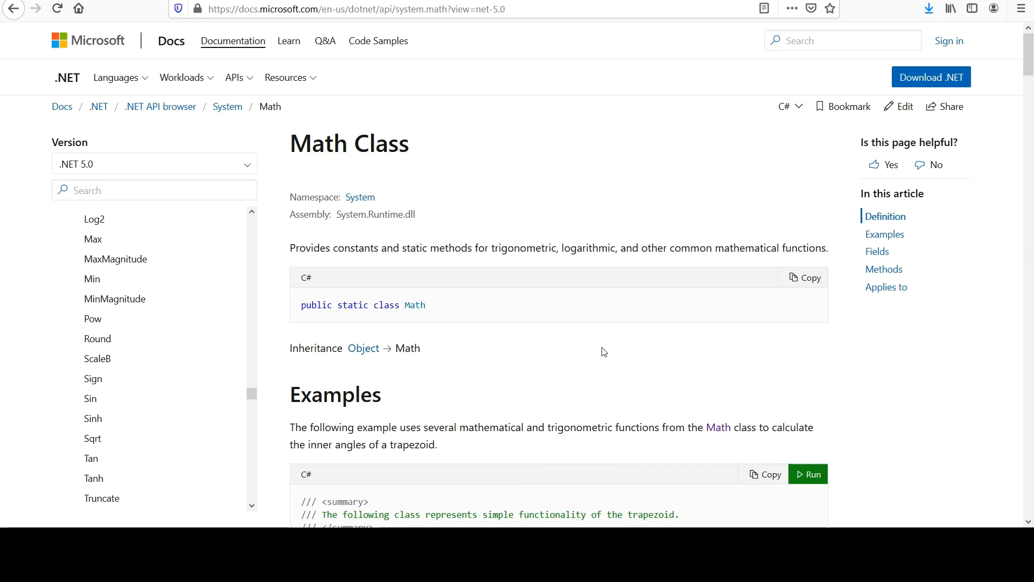
{"action": "scroll", "scroll_direction": "down", "scroll_amount": 3}
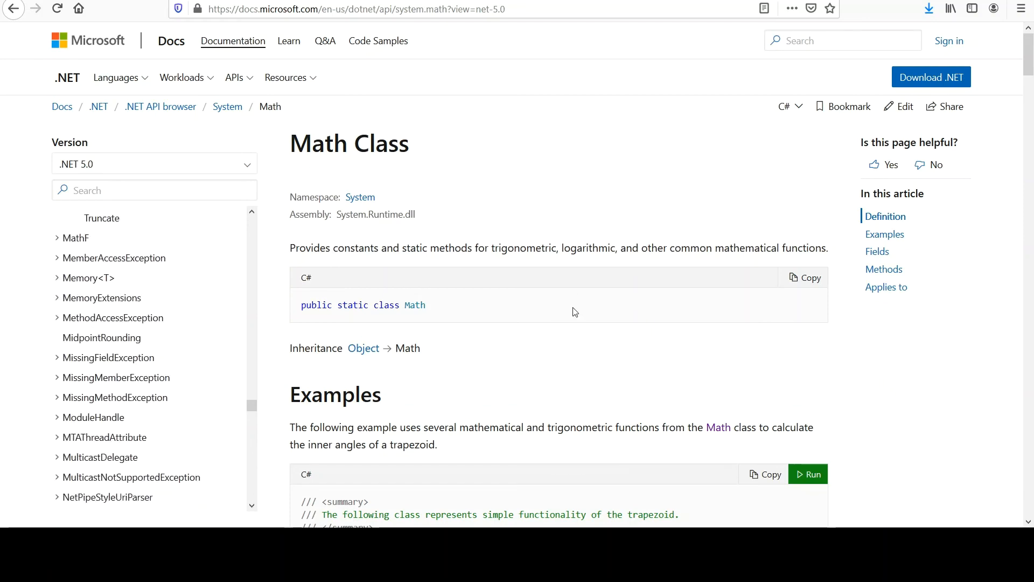
{"action": "scroll", "scroll_direction": "down", "scroll_amount": 3}
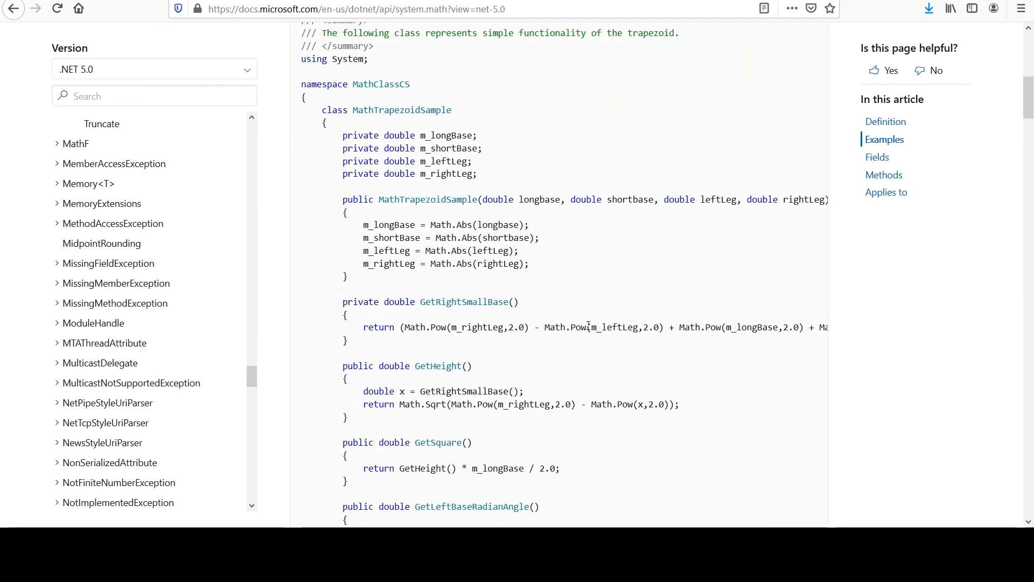
{"action": "scroll", "scroll_direction": "up", "scroll_amount": 3}
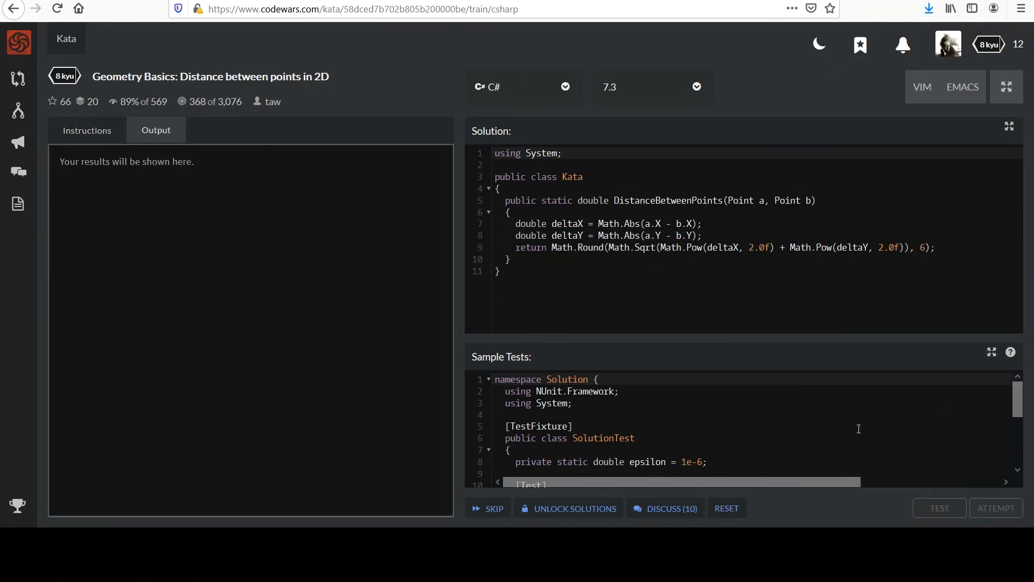
- Run the sample tests, expand the passing SampleTest result and inspect the DistanceBetweenPoints calls
{"action": "left_click", "coordinate": [938, 507]}
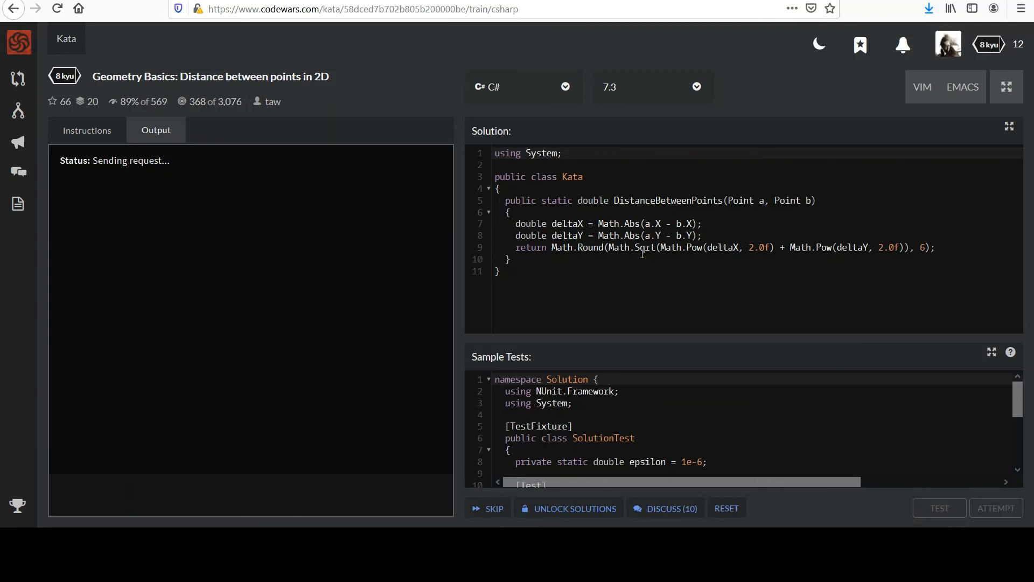
{"action": "left_click", "coordinate": [939, 507]}
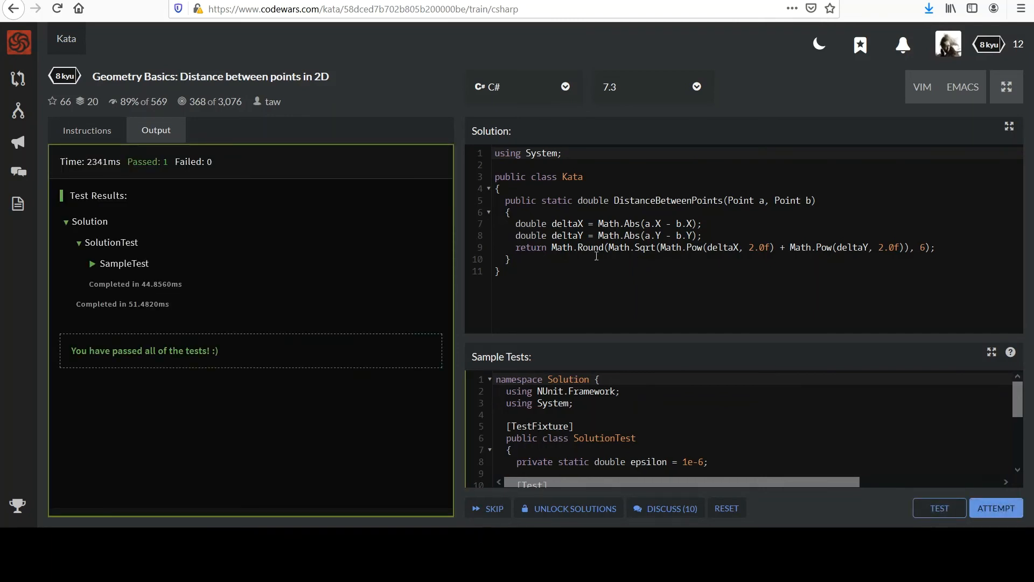
{"action": "left_click", "coordinate": [93, 263]}
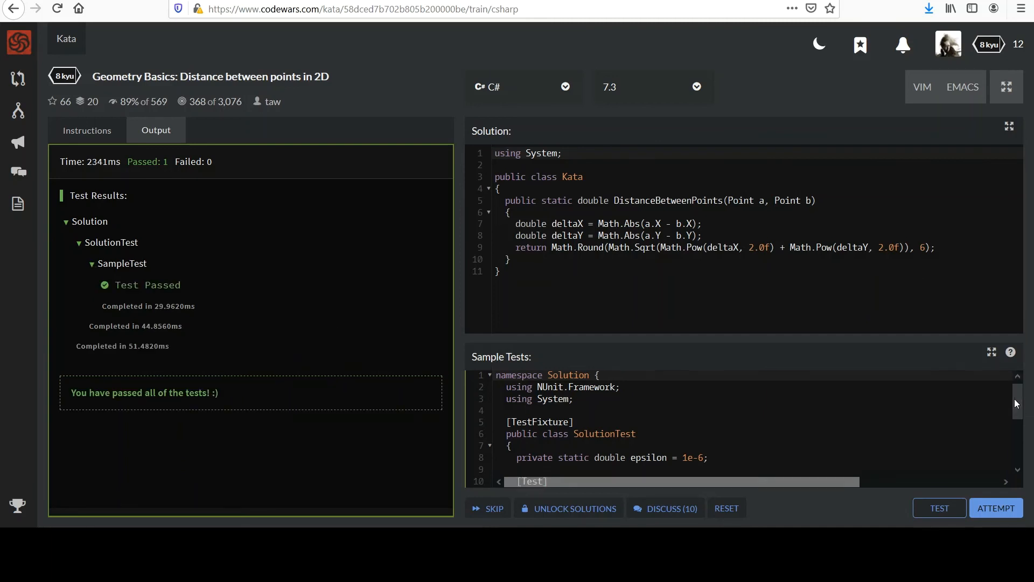
{"action": "scroll", "scroll_direction": "down", "scroll_amount": 3}
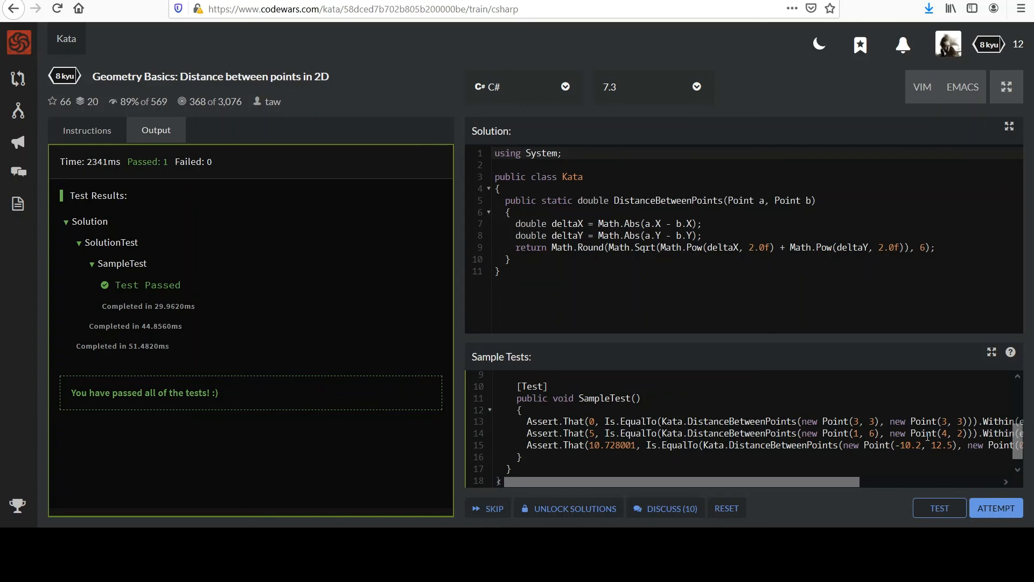
{"action": "mouse_move", "coordinate": [980, 468]}
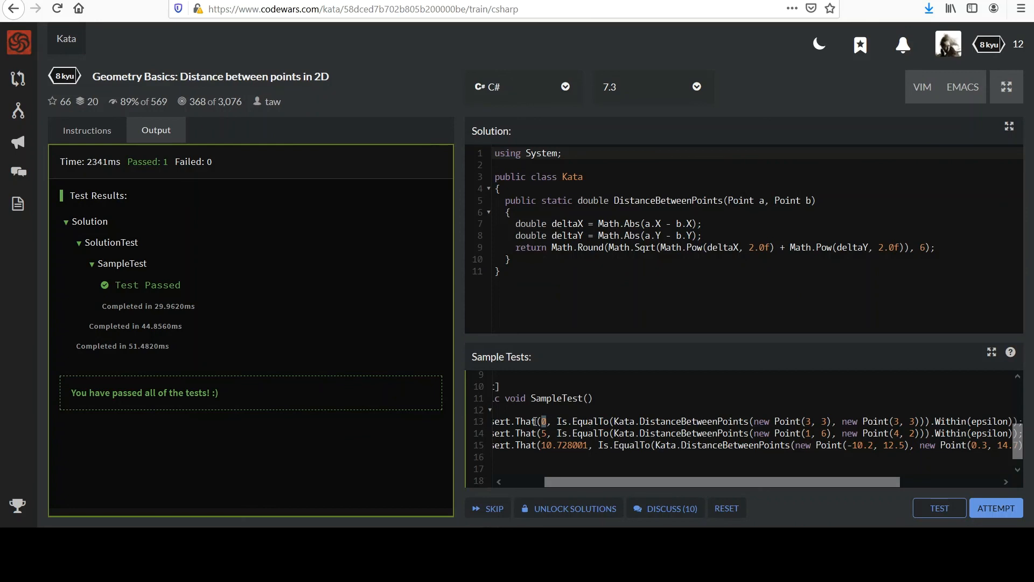
{"action": "mouse_move", "coordinate": [702, 426]}
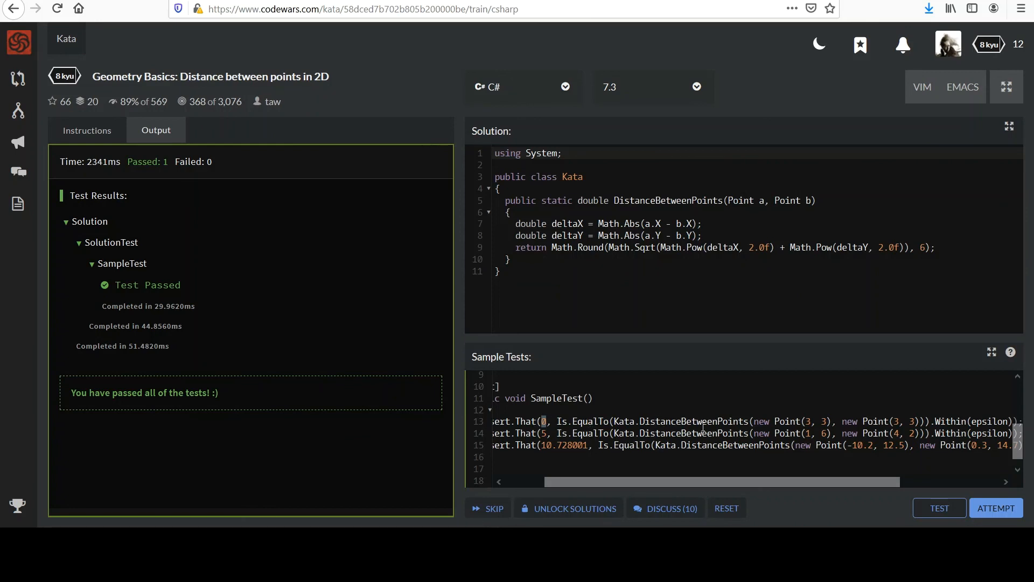
{"action": "double_click", "coordinate": [692, 421]}
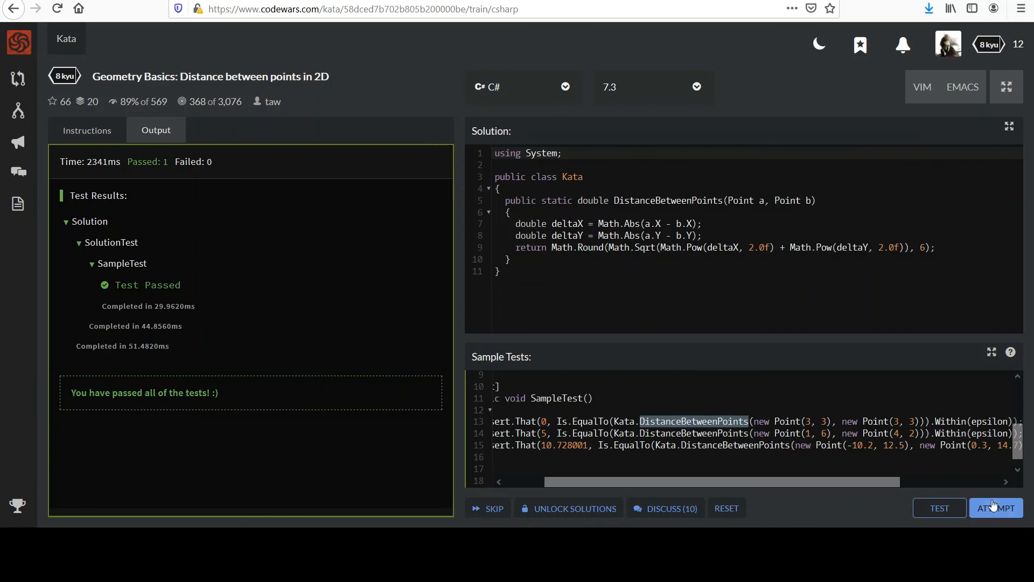
- Run the full attempt, review the passing Random and Fixed Tests, and submit the solution as final
{"action": "left_click", "coordinate": [995, 507]}
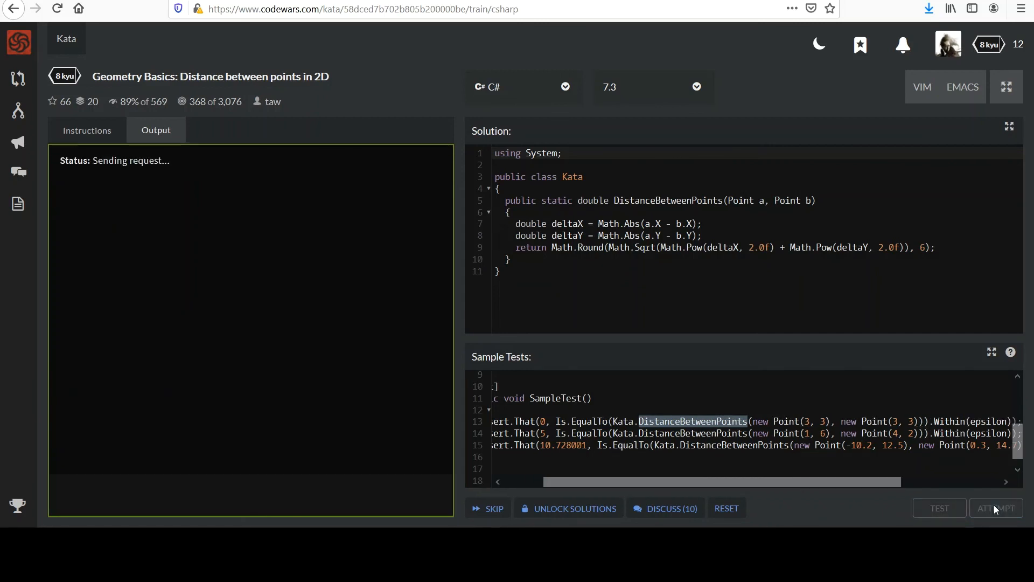
{"action": "left_click", "coordinate": [995, 507]}
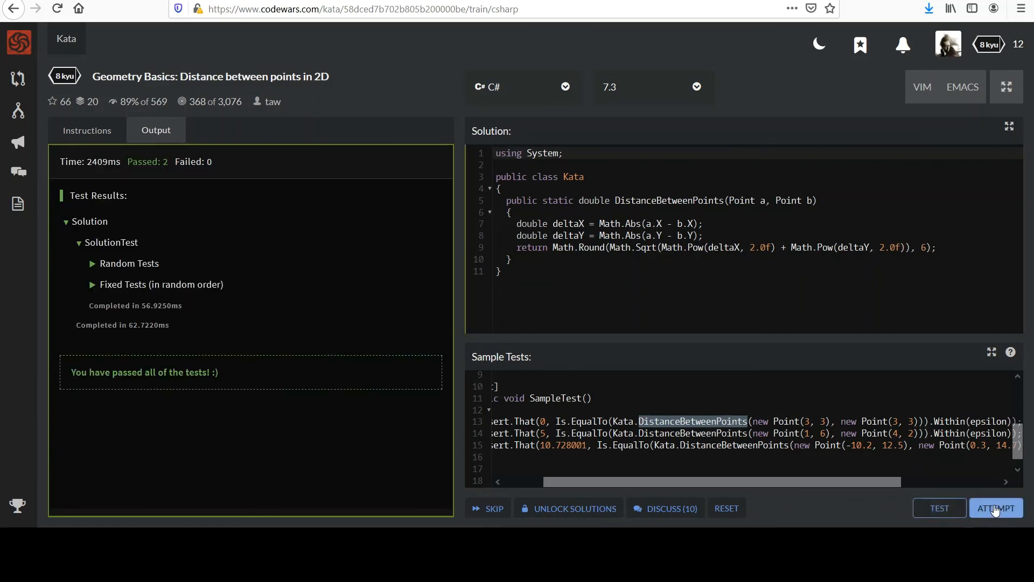
{"action": "left_click", "coordinate": [995, 507]}
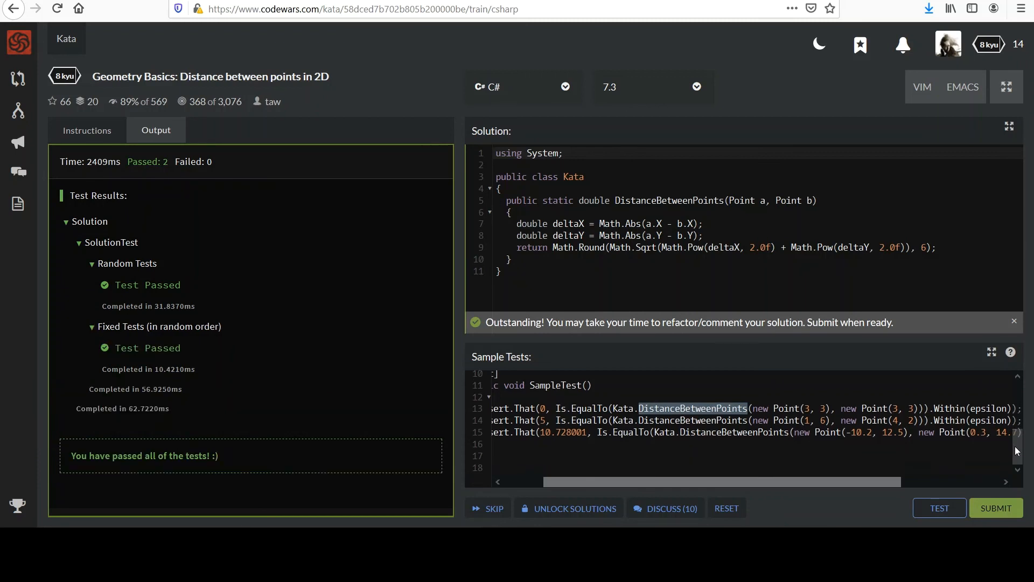
{"action": "mouse_move", "coordinate": [965, 486]}
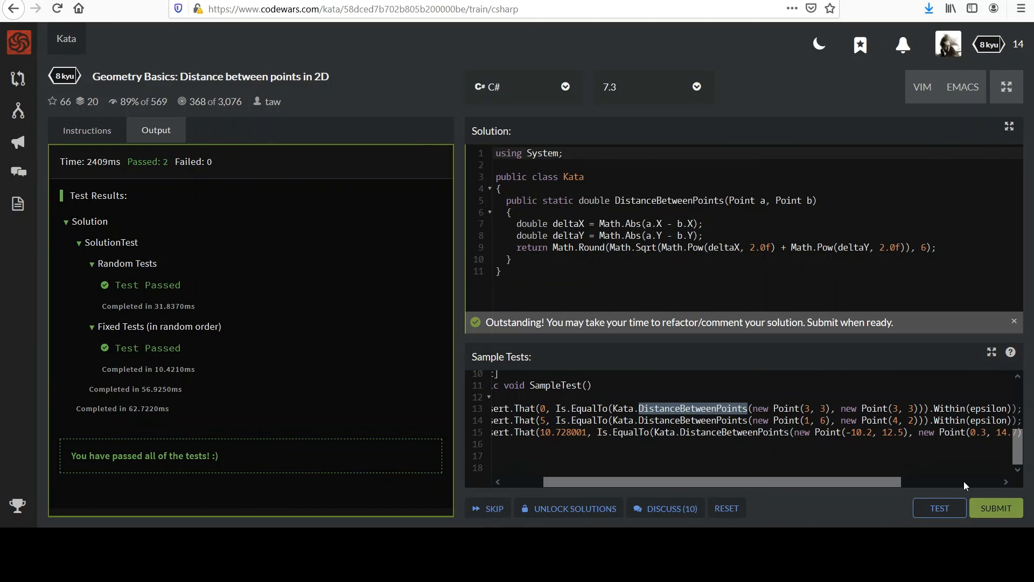
{"action": "mouse_move", "coordinate": [996, 507]}
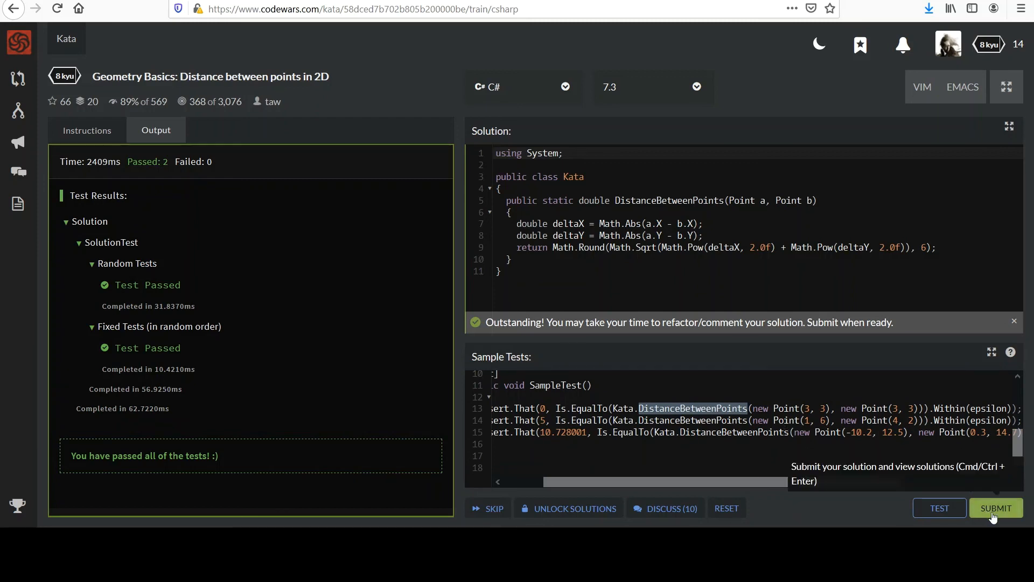
{"action": "left_click", "coordinate": [995, 507]}
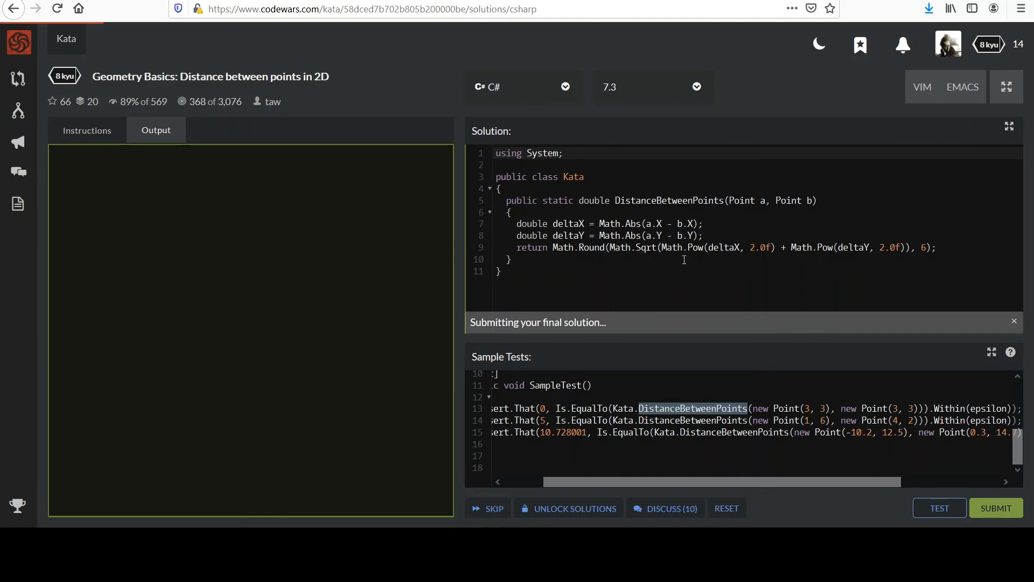
- Scroll through the Best Practices community solutions, led by a one-line Math.Sqrt/Math.Pow version
{"action": "left_click", "coordinate": [995, 507]}
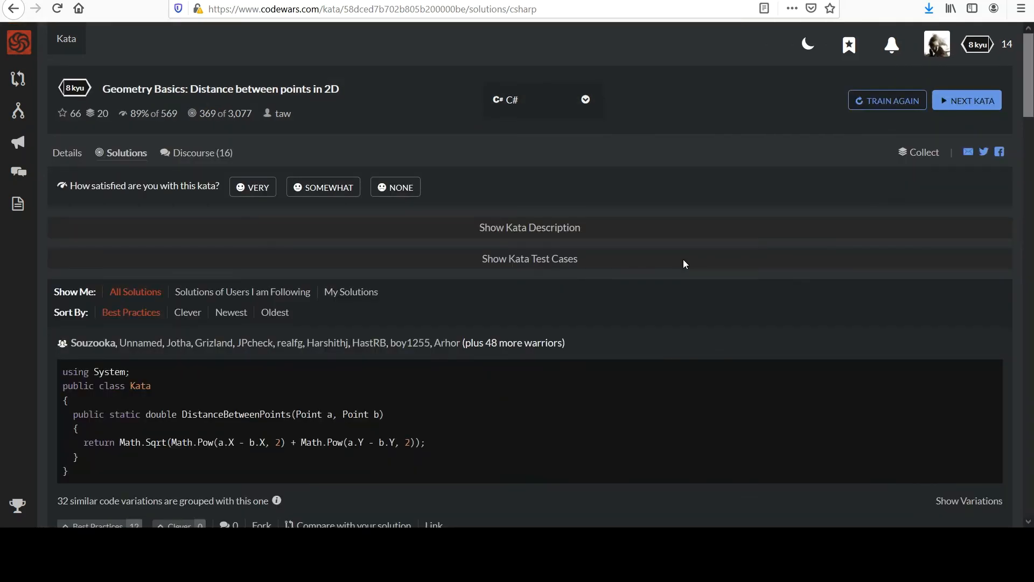
{"action": "mouse_move", "coordinate": [543, 169]}
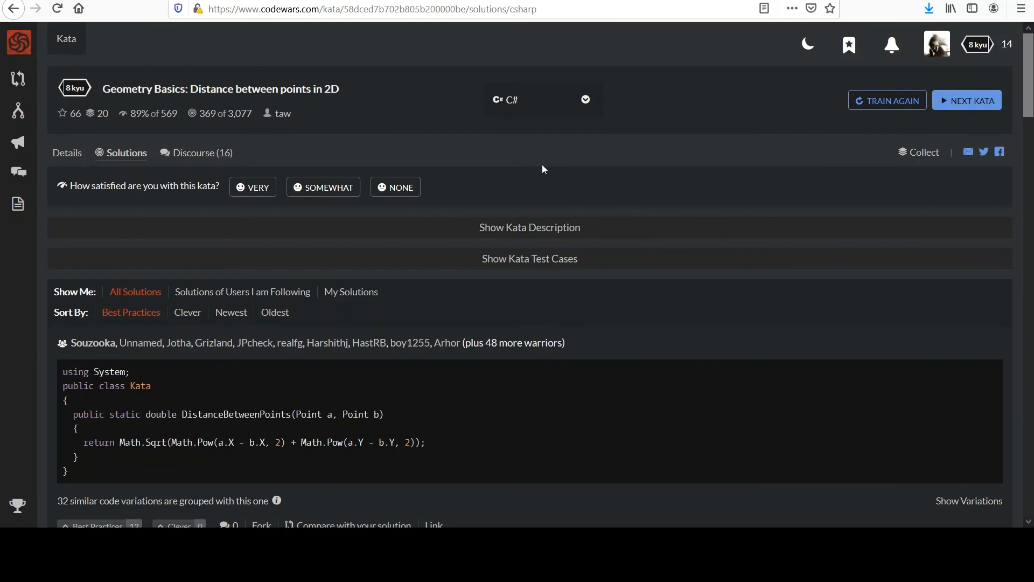
{"action": "mouse_move", "coordinate": [367, 137]}
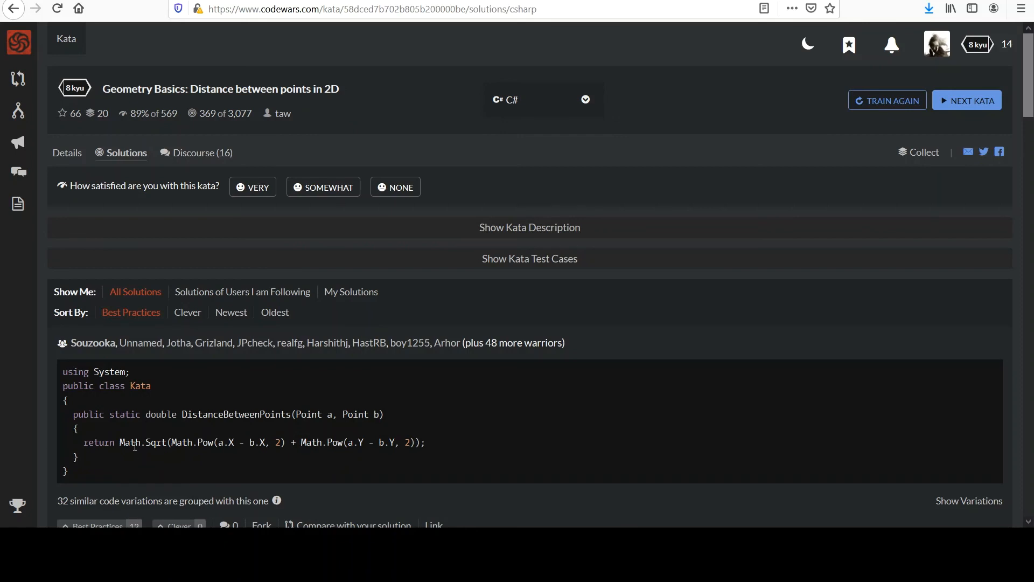
{"action": "mouse_move", "coordinate": [361, 437]}
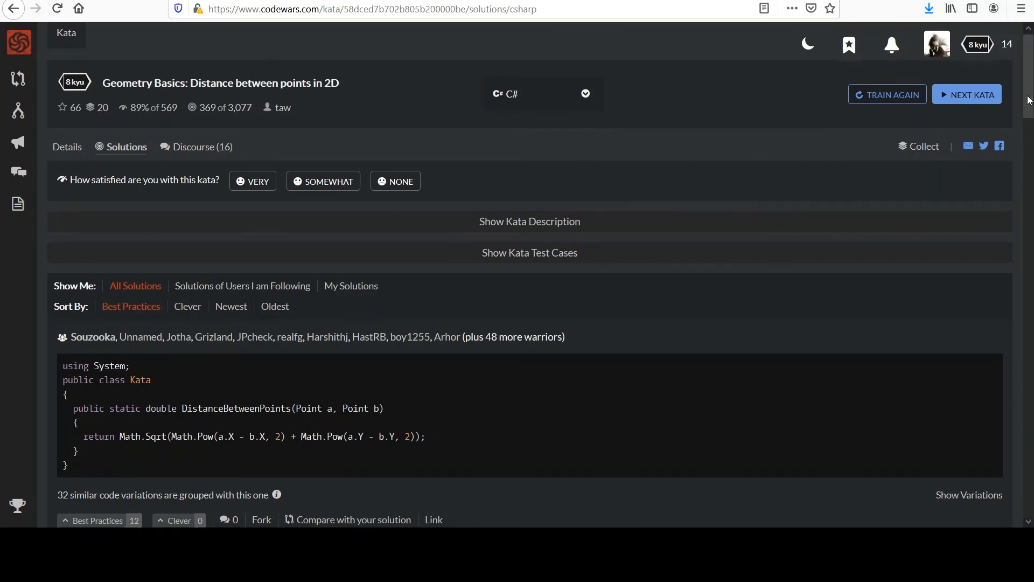
{"action": "scroll", "scroll_direction": "down", "scroll_amount": 3}
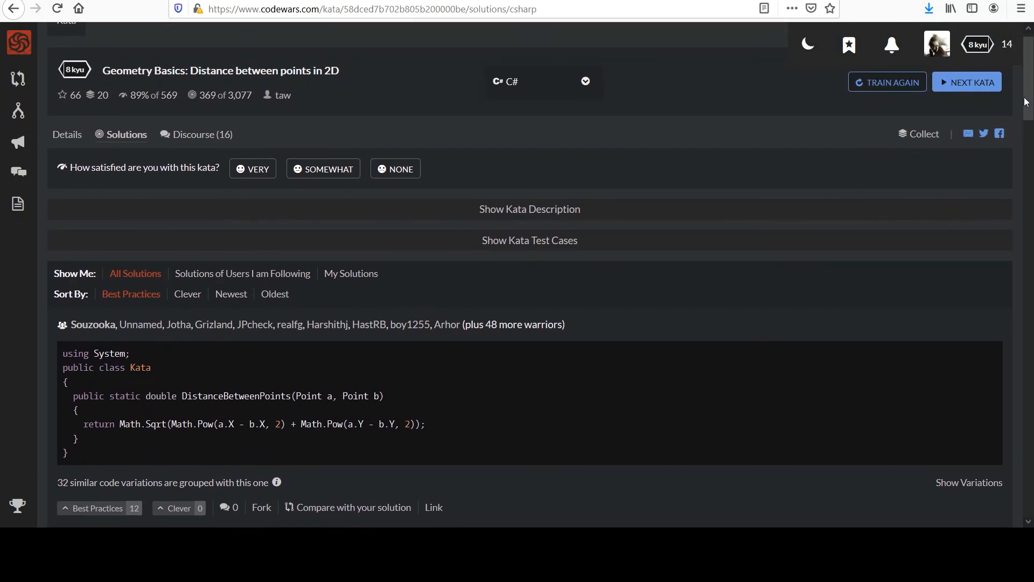
{"action": "scroll", "scroll_direction": "down", "scroll_amount": 3}
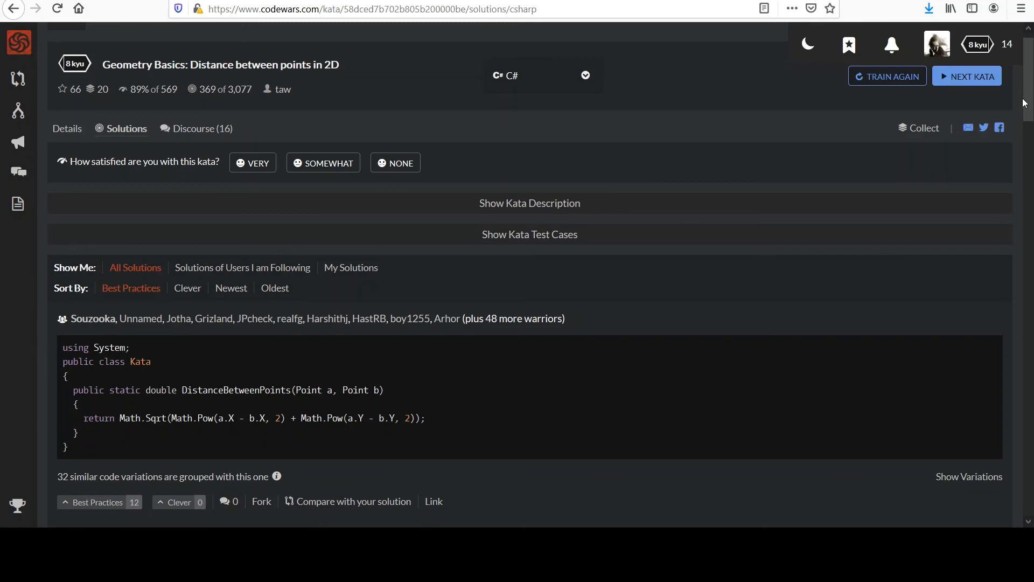
{"action": "scroll", "scroll_direction": "down", "scroll_amount": 3}
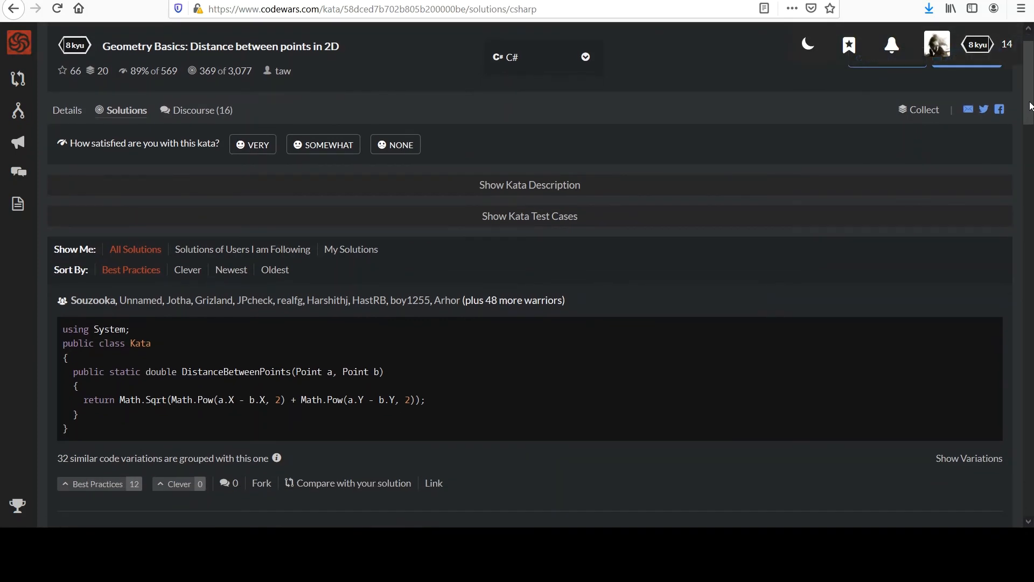
{"action": "scroll", "scroll_direction": "down", "scroll_amount": 3}
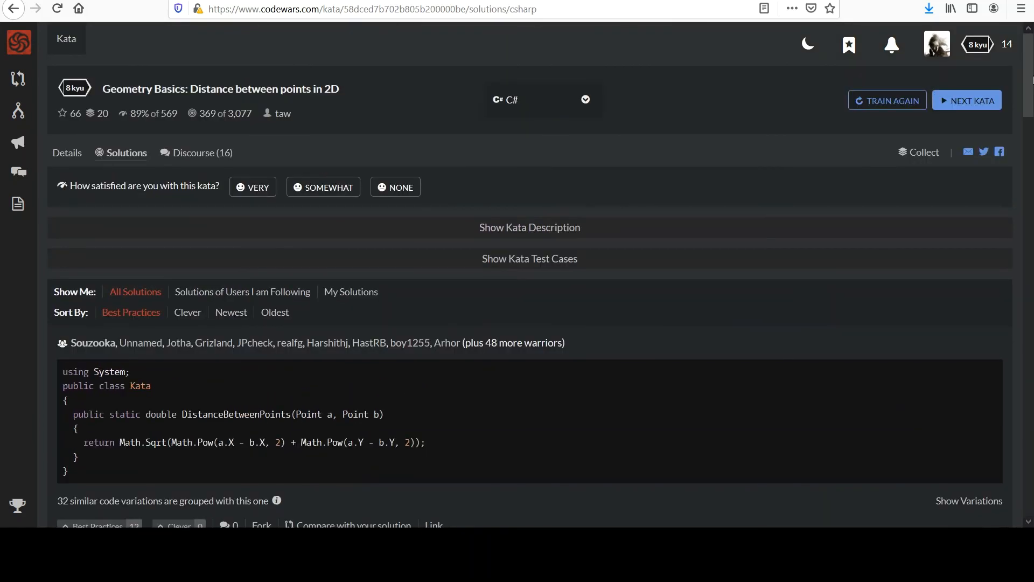
{"action": "scroll", "scroll_direction": "down", "scroll_amount": 3}
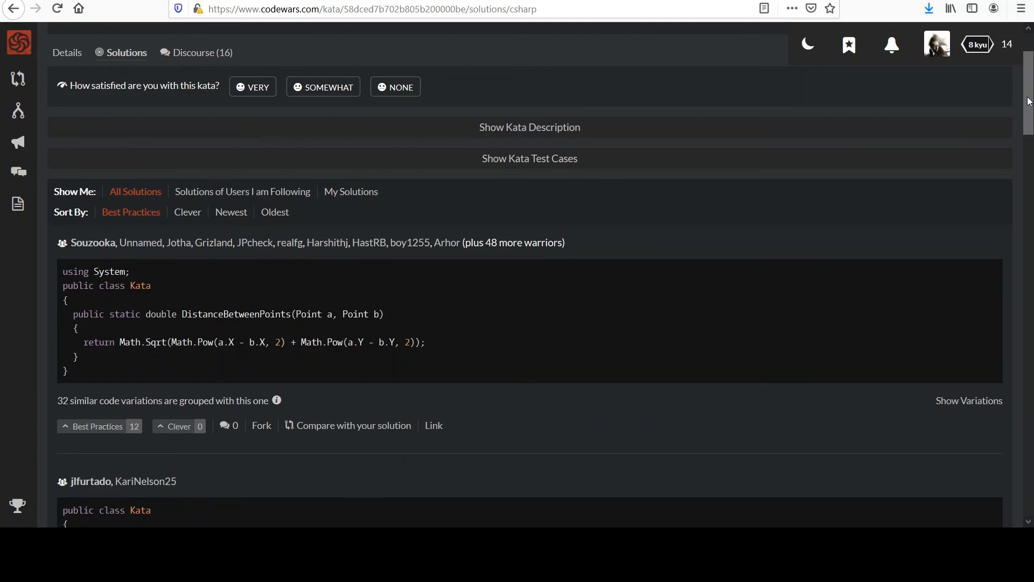
{"action": "scroll", "scroll_direction": "down", "scroll_amount": 3}
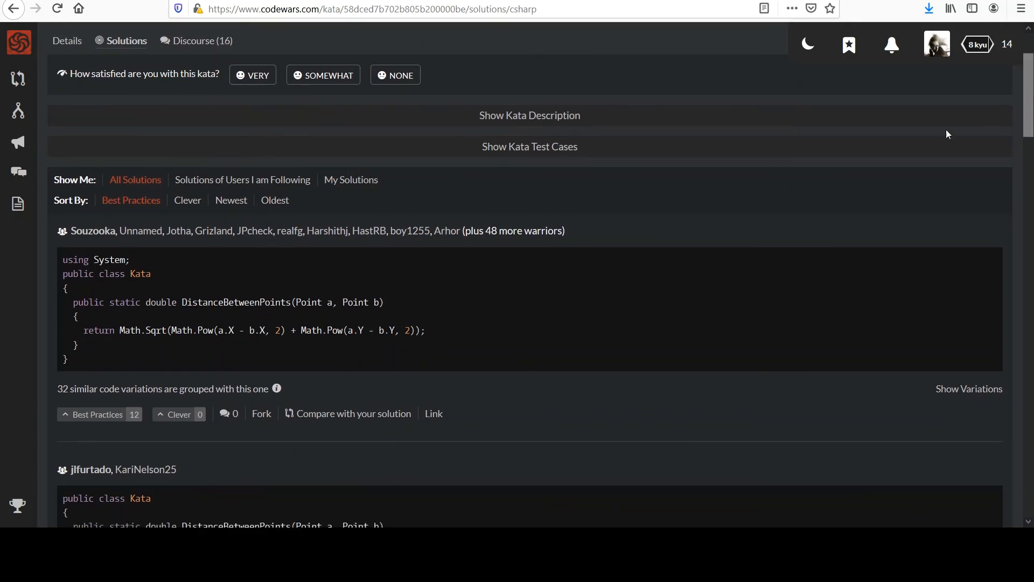